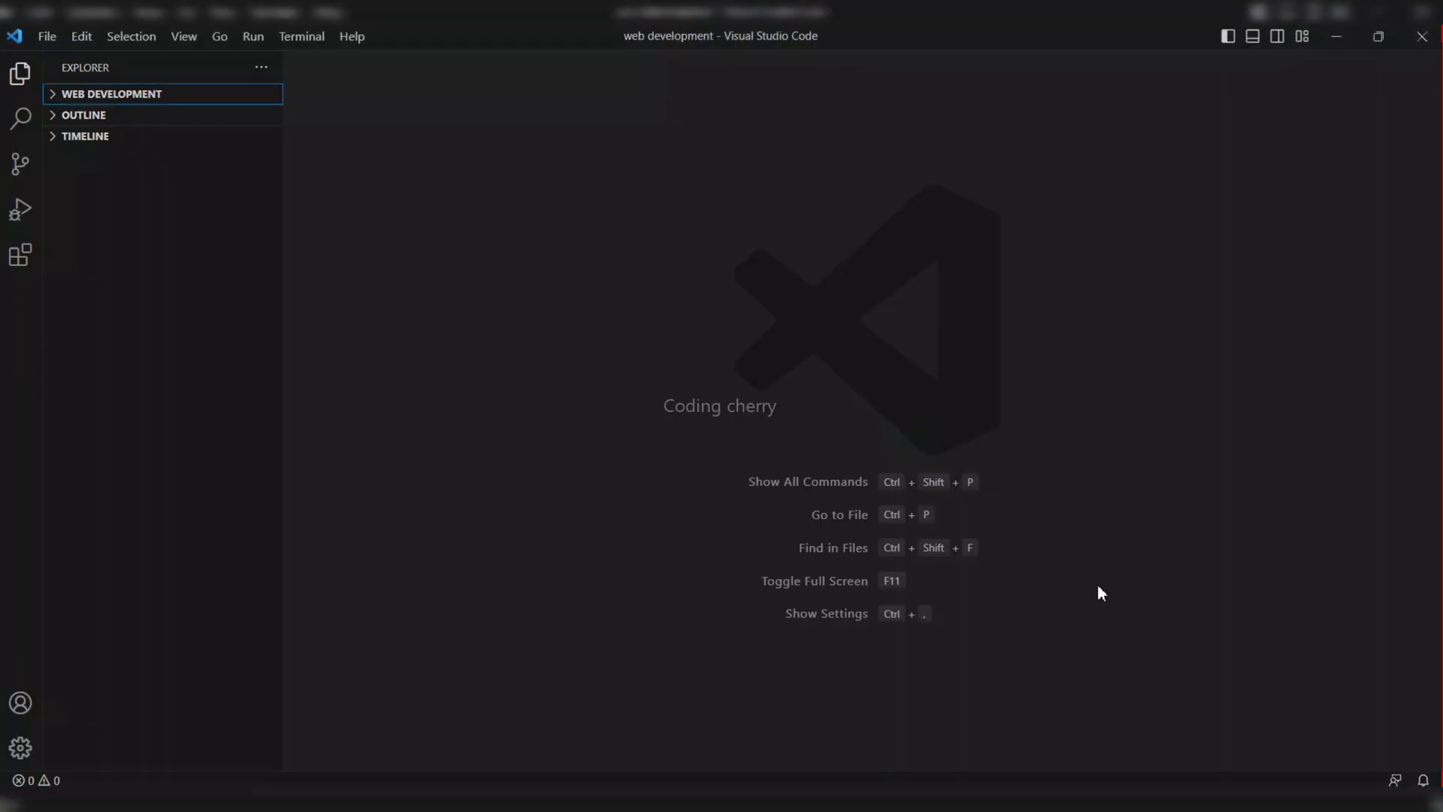
# - Search the Extensions view for 'live server'
pyautogui.click(20, 254)
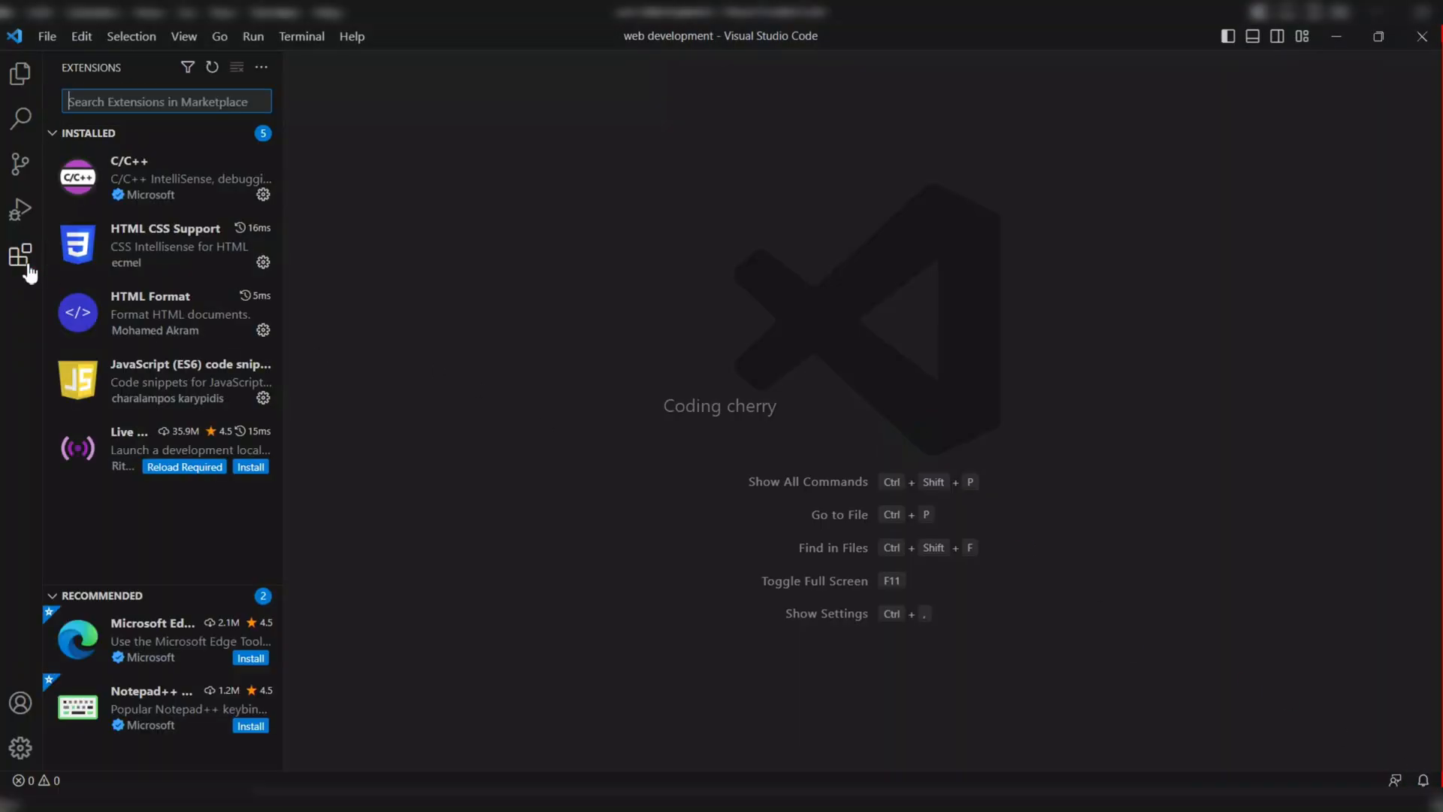
pyautogui.write('liv')
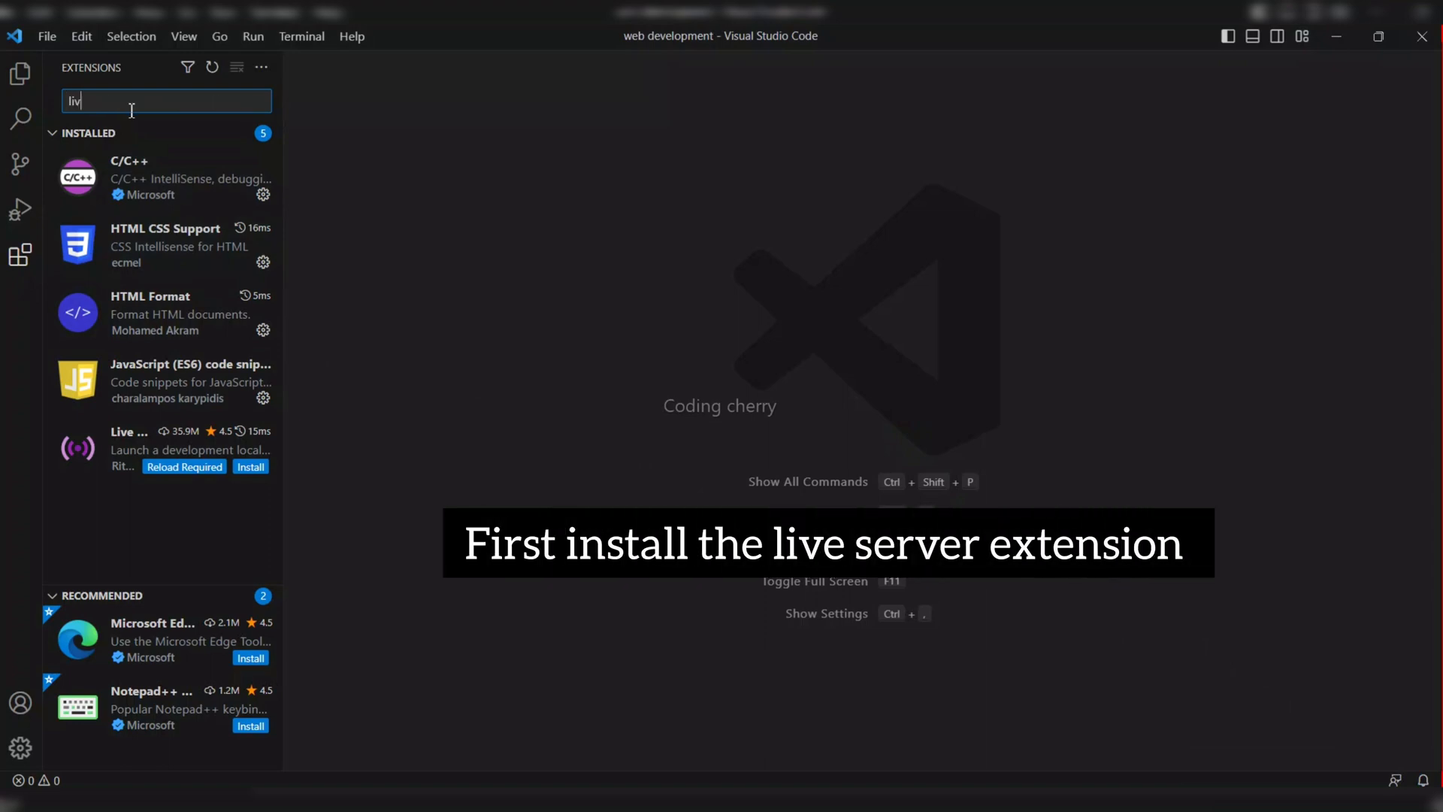
pyautogui.write('e')
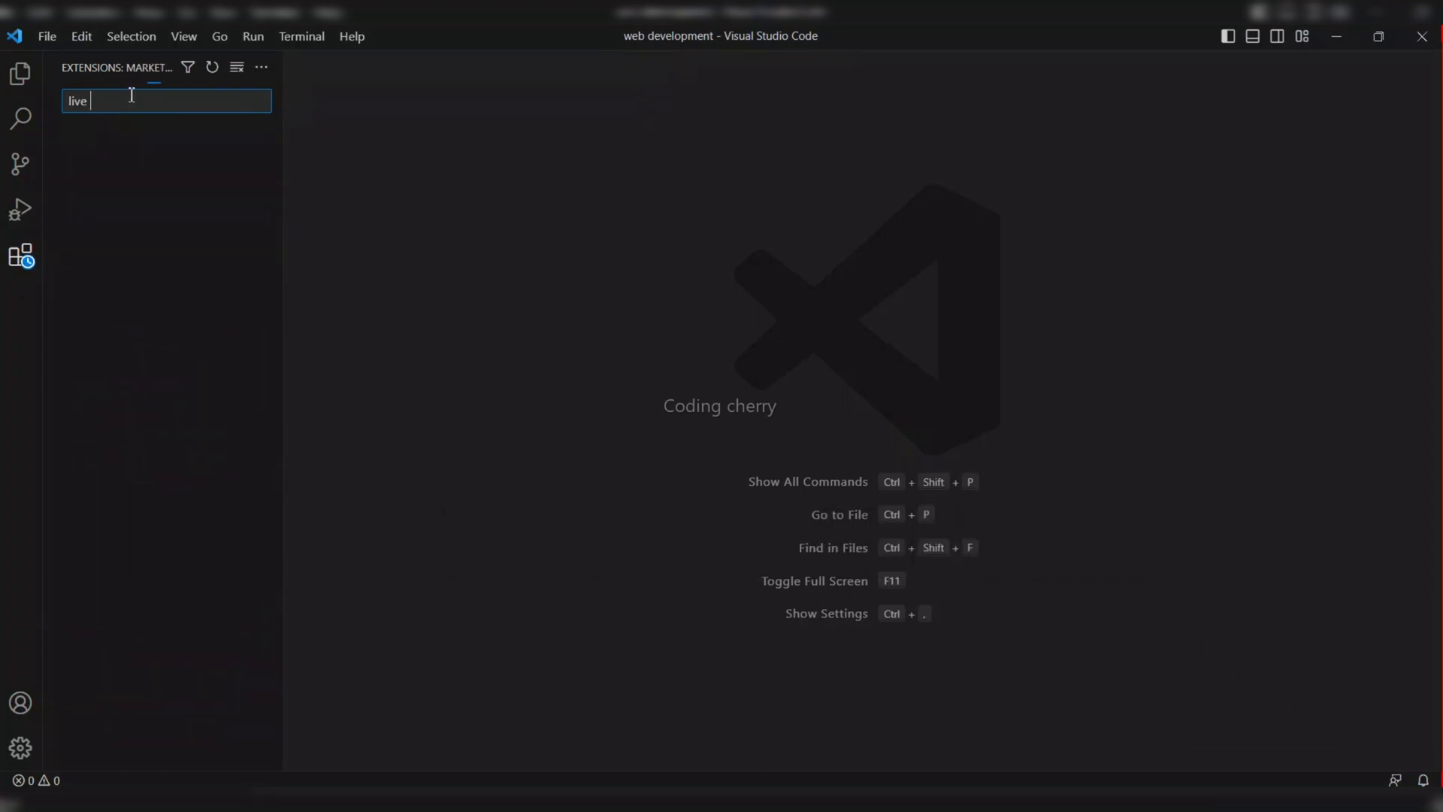
pyautogui.write('server')
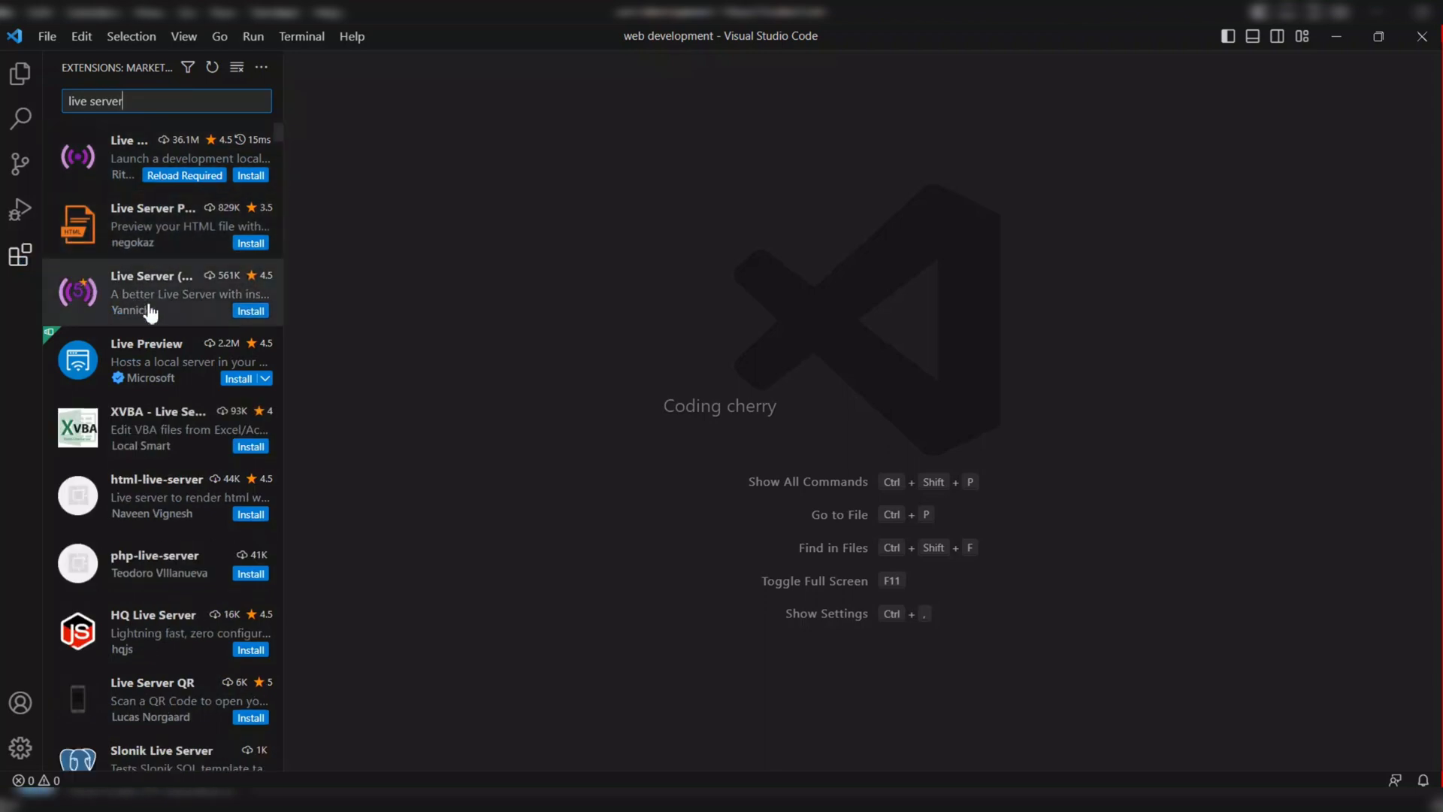
# - Install Ritwick Dey's Live Server extension
pyautogui.click(129, 157)
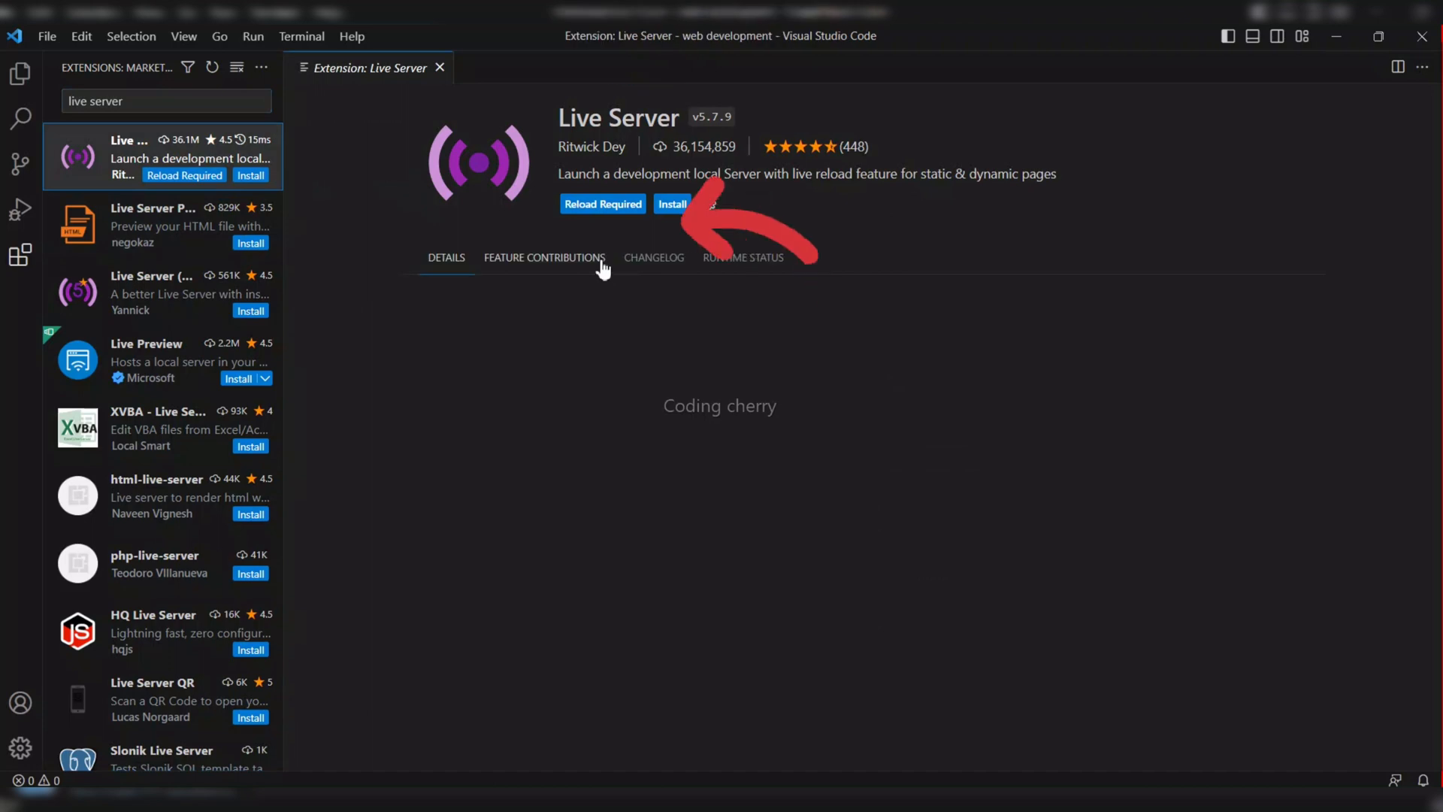
pyautogui.click(446, 258)
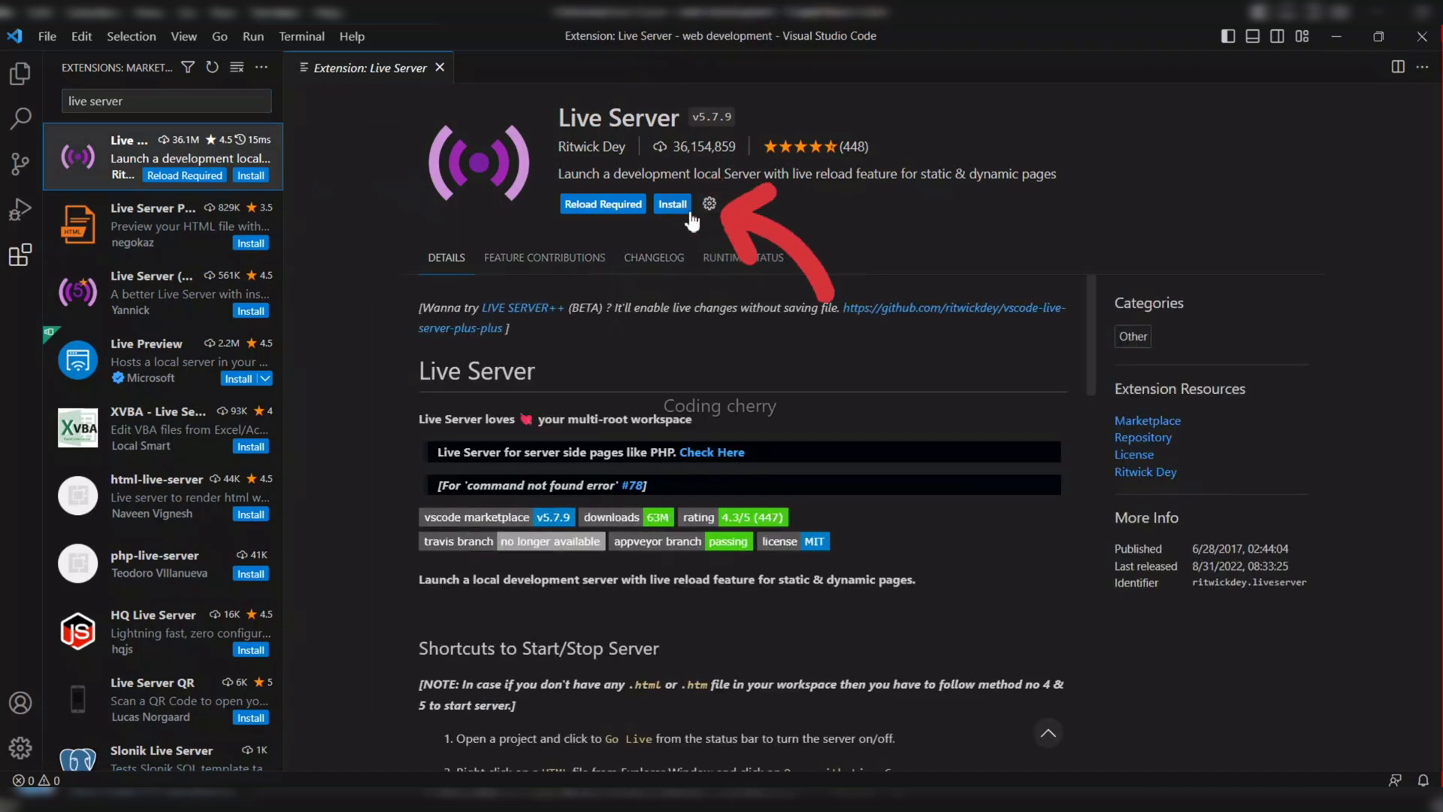
pyautogui.click(672, 204)
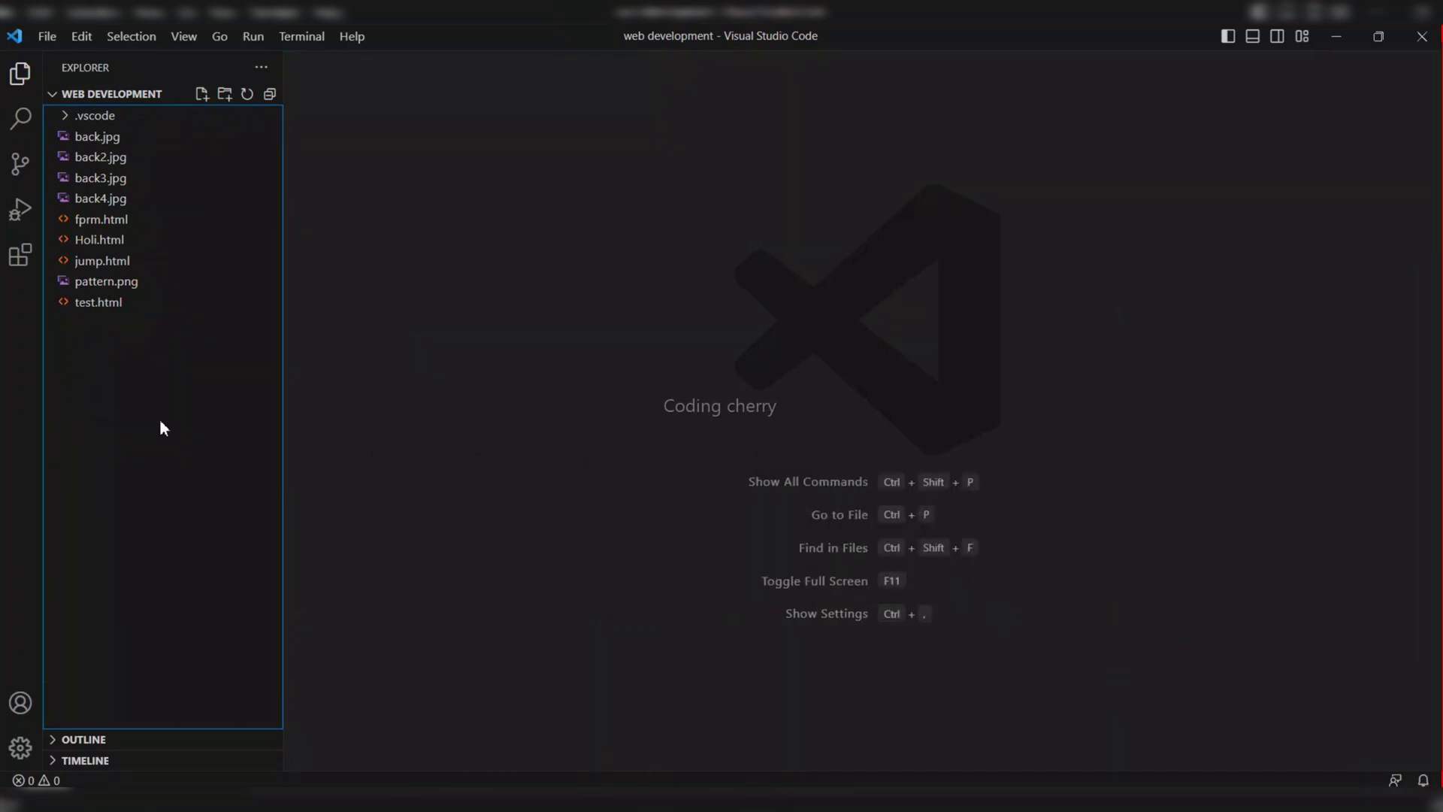
pyautogui.click(21, 255)
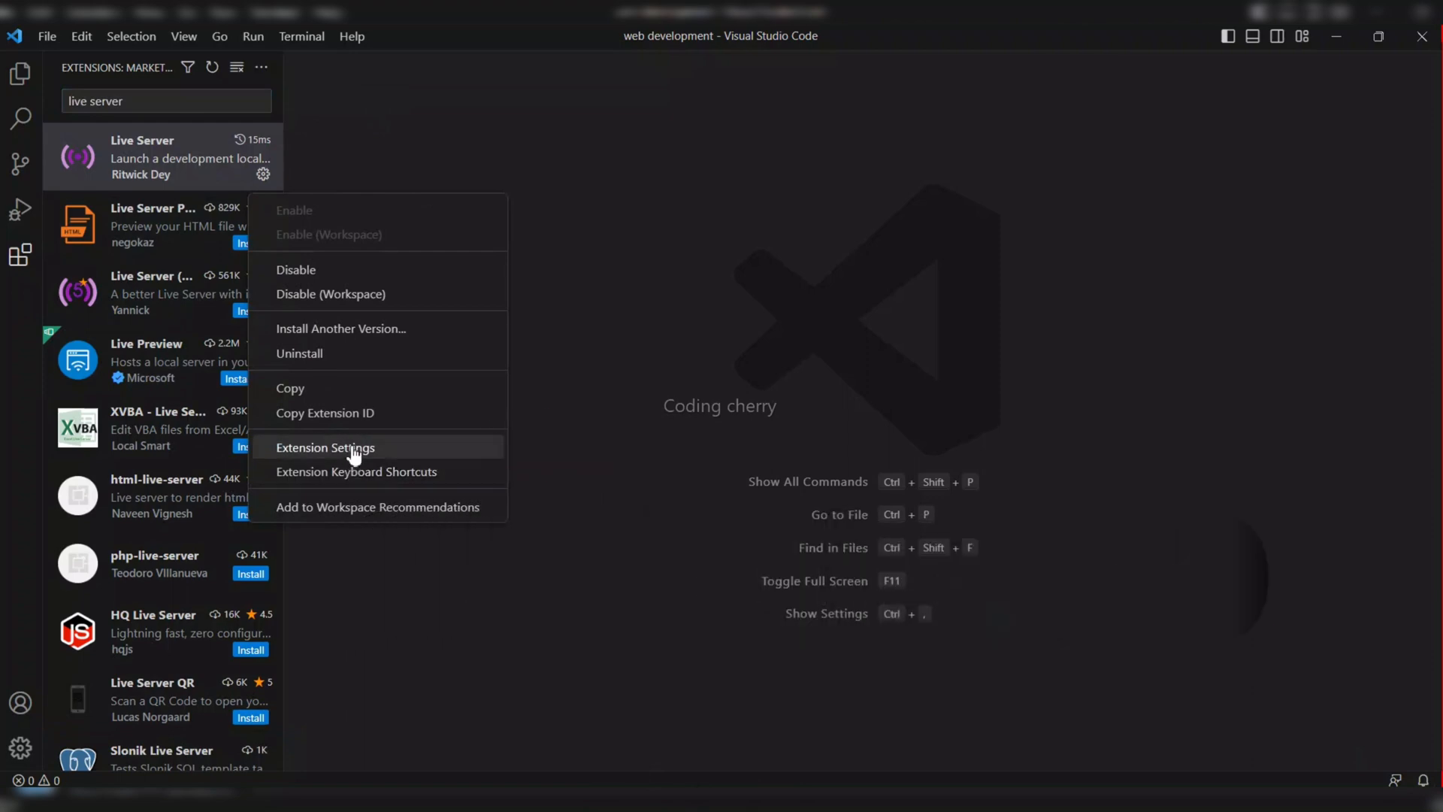
# - In Live Server's extension settings, tick Settings: Show On Statusbar
pyautogui.click(324, 447)
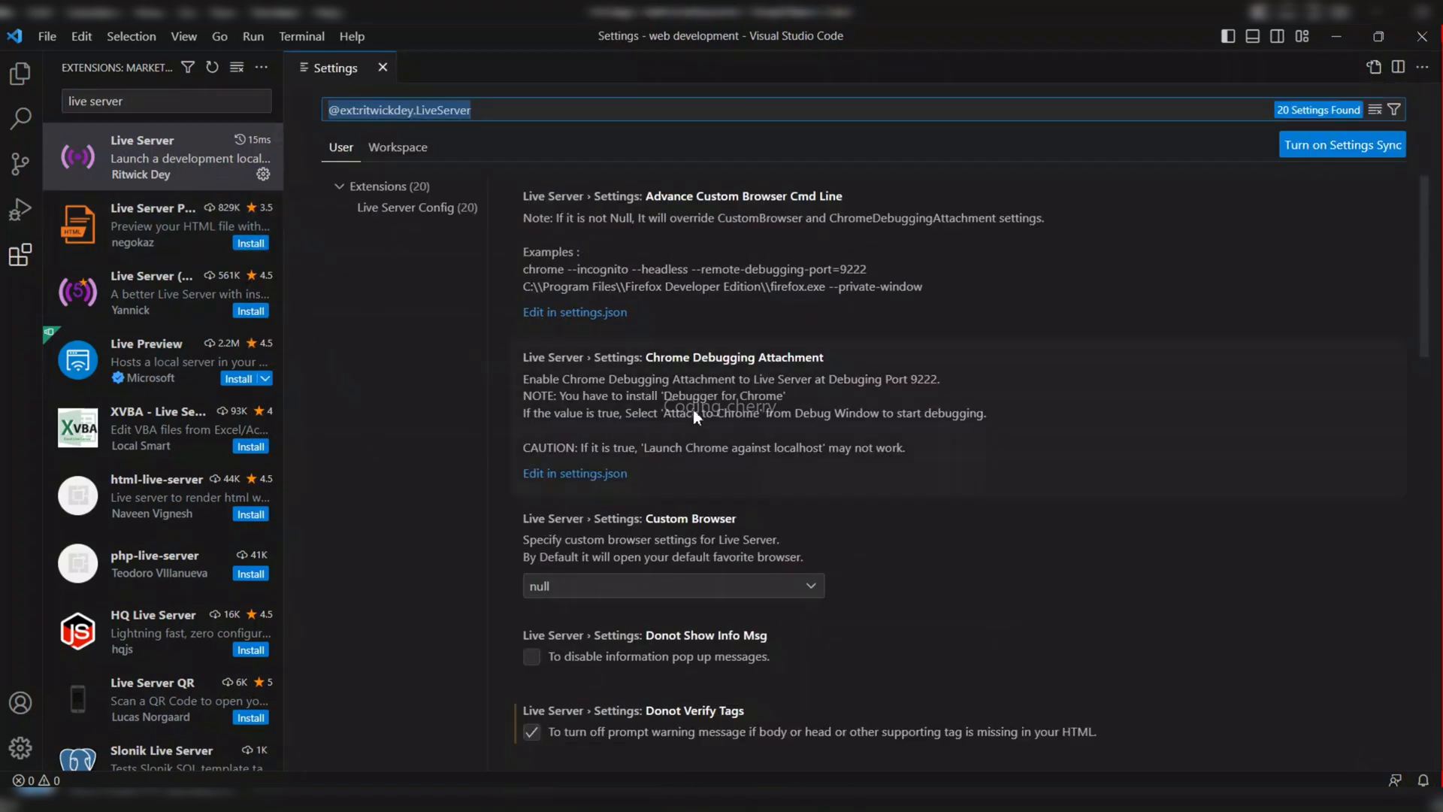
pyautogui.scroll(-3)
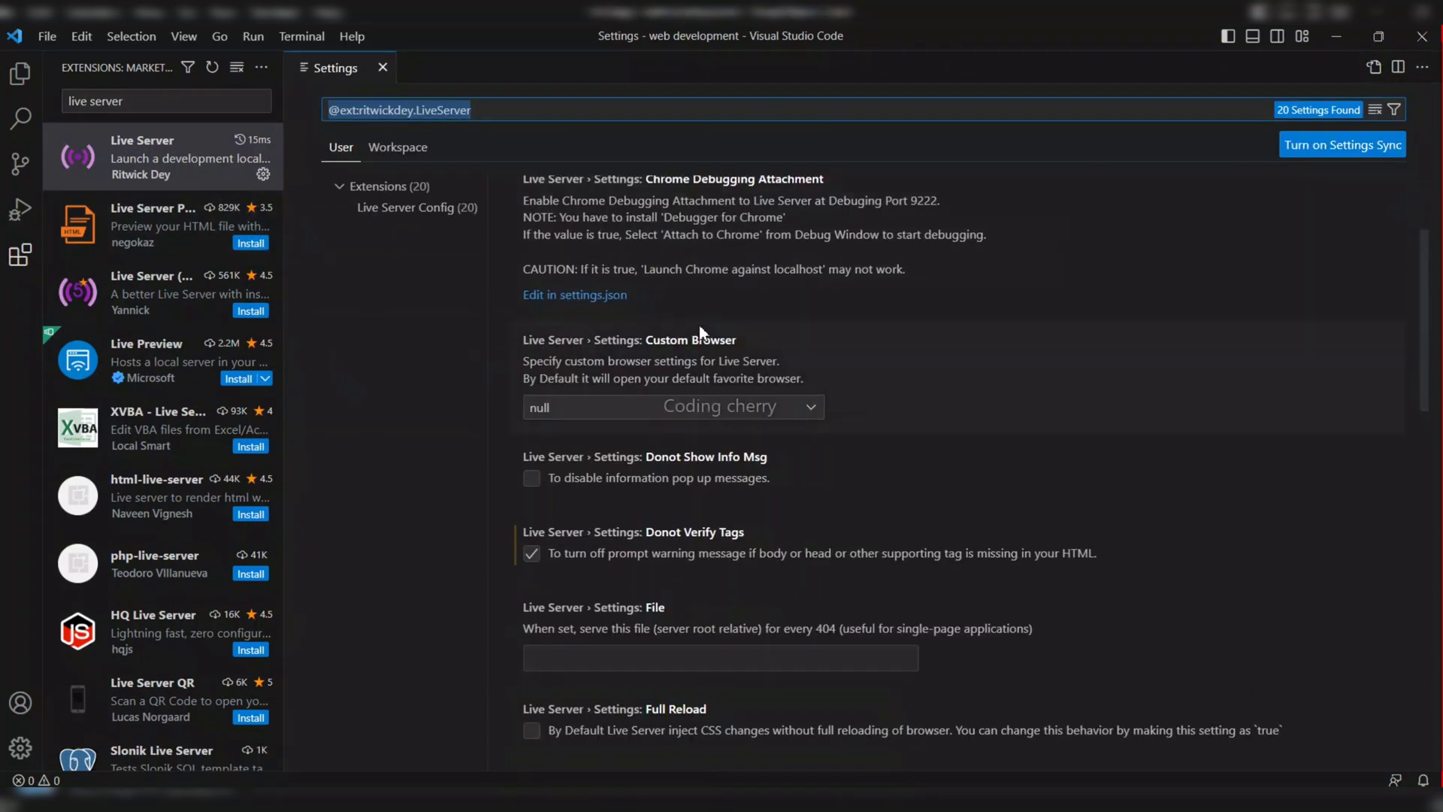
pyautogui.scroll(-3)
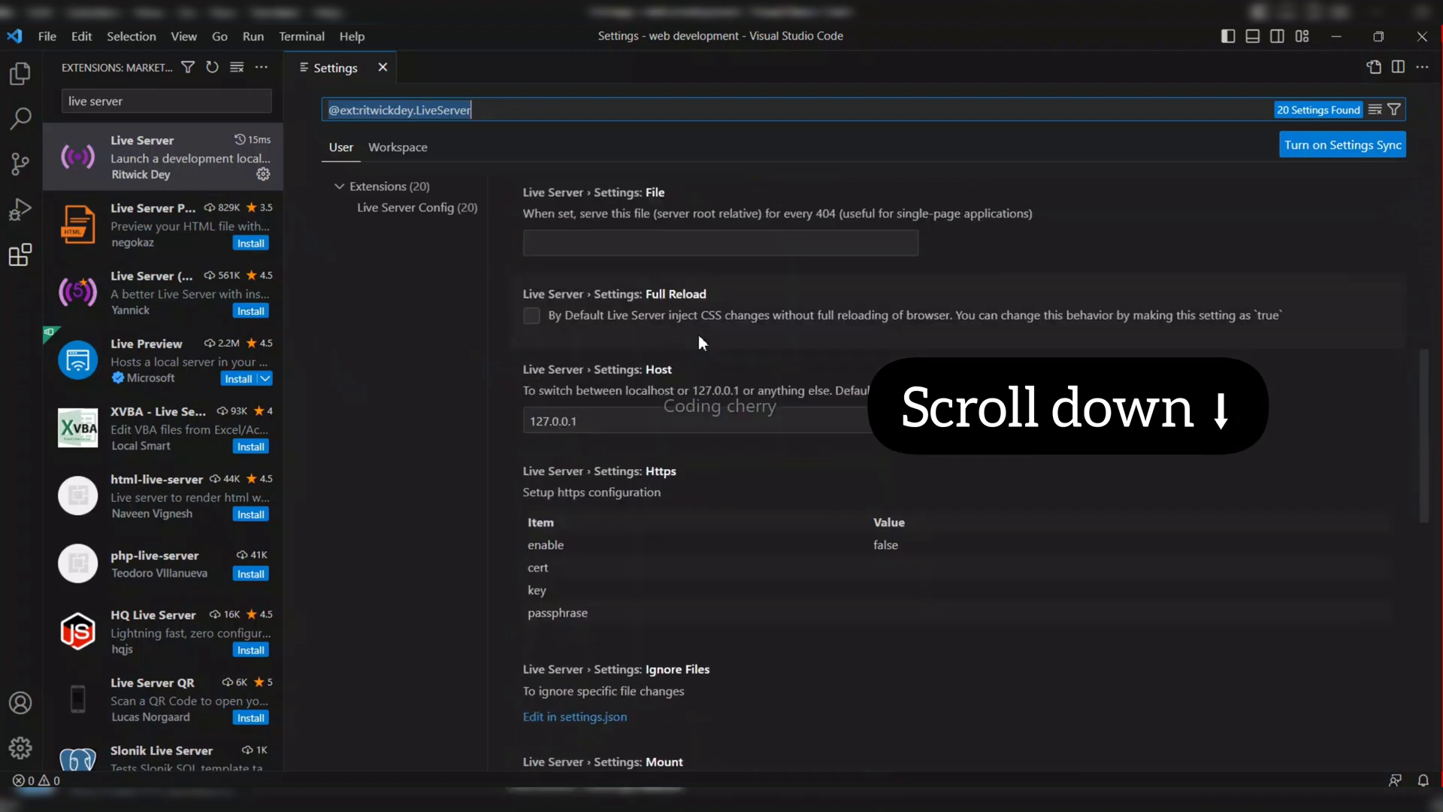
pyautogui.scroll(-3)
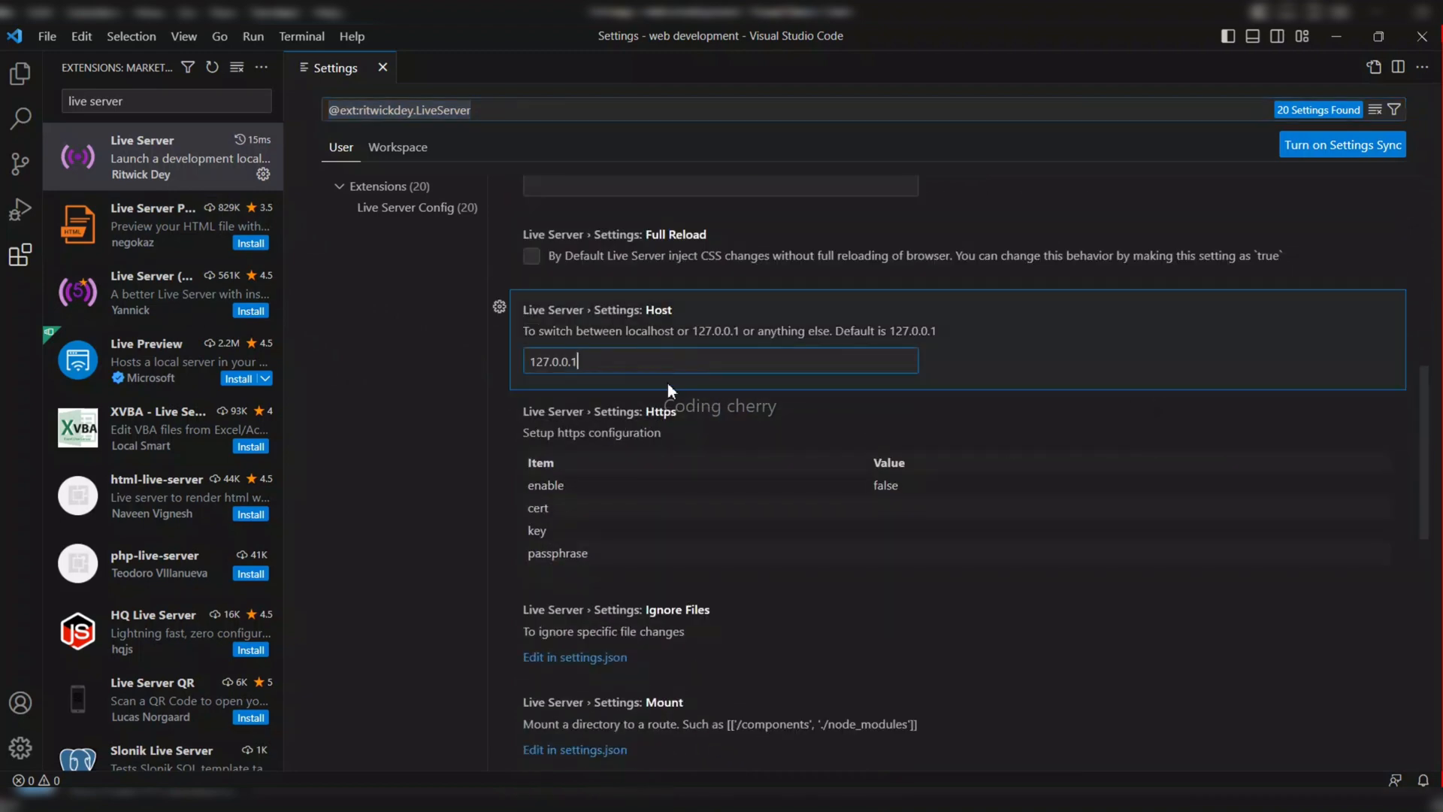
pyautogui.scroll(-3)
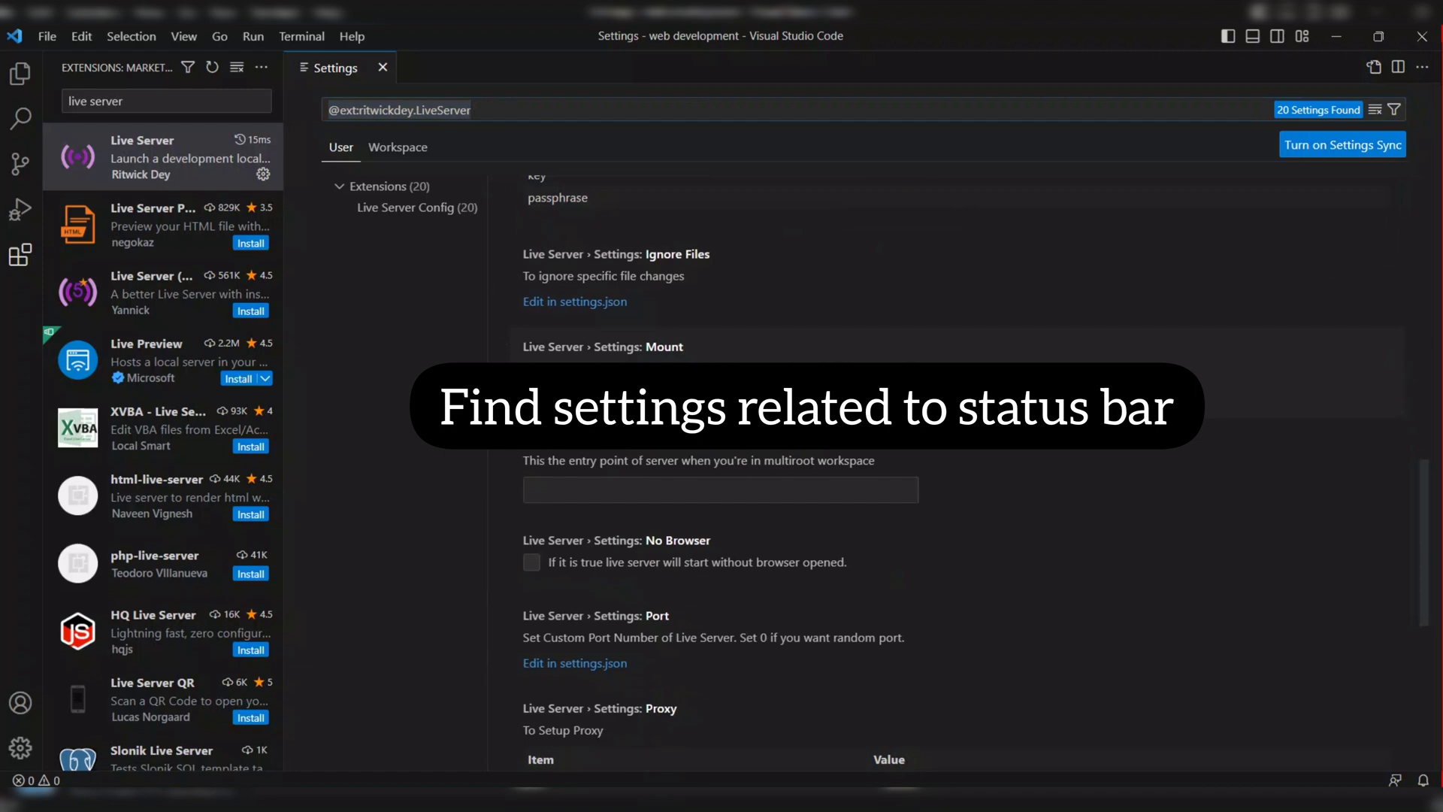
pyautogui.scroll(-3)
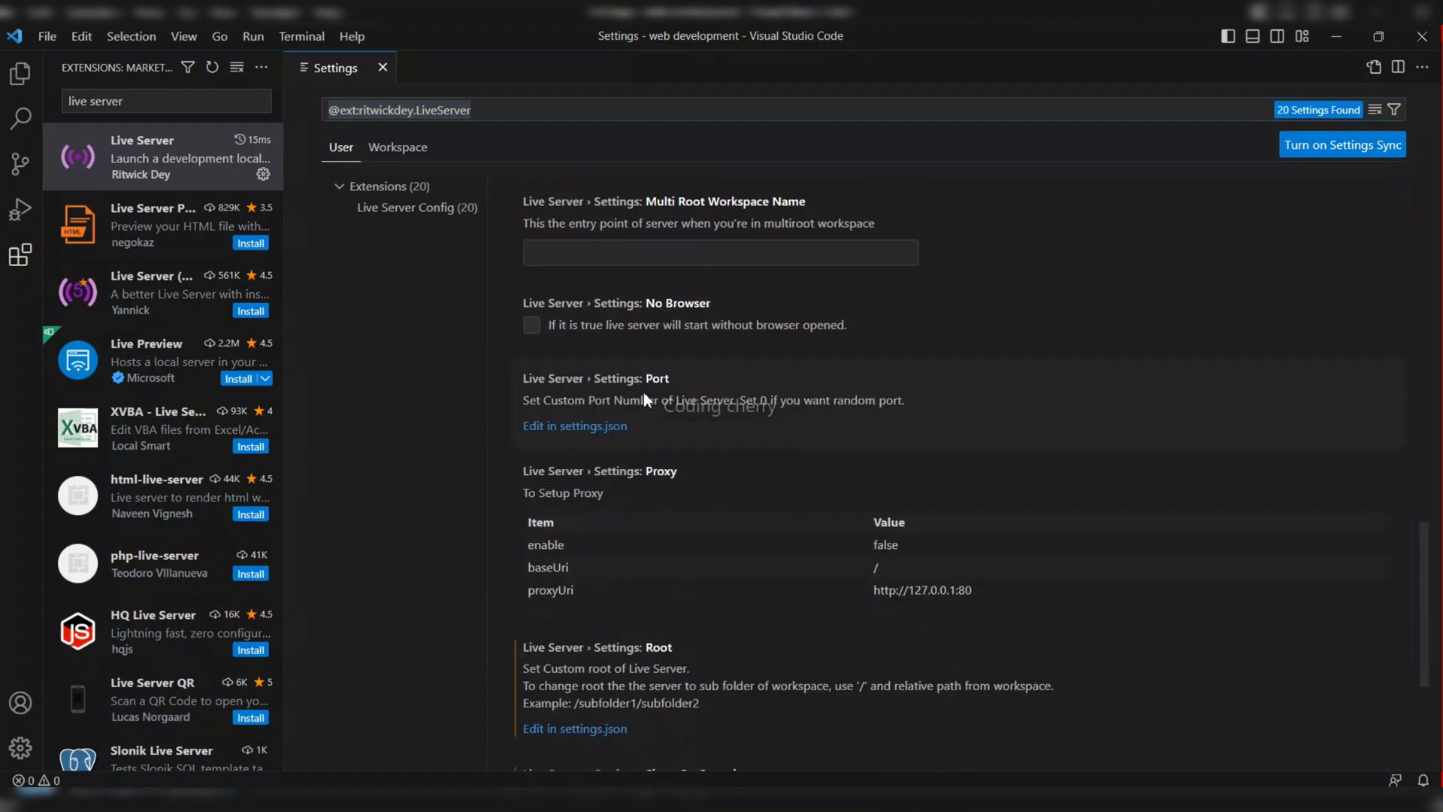
pyautogui.scroll(3)
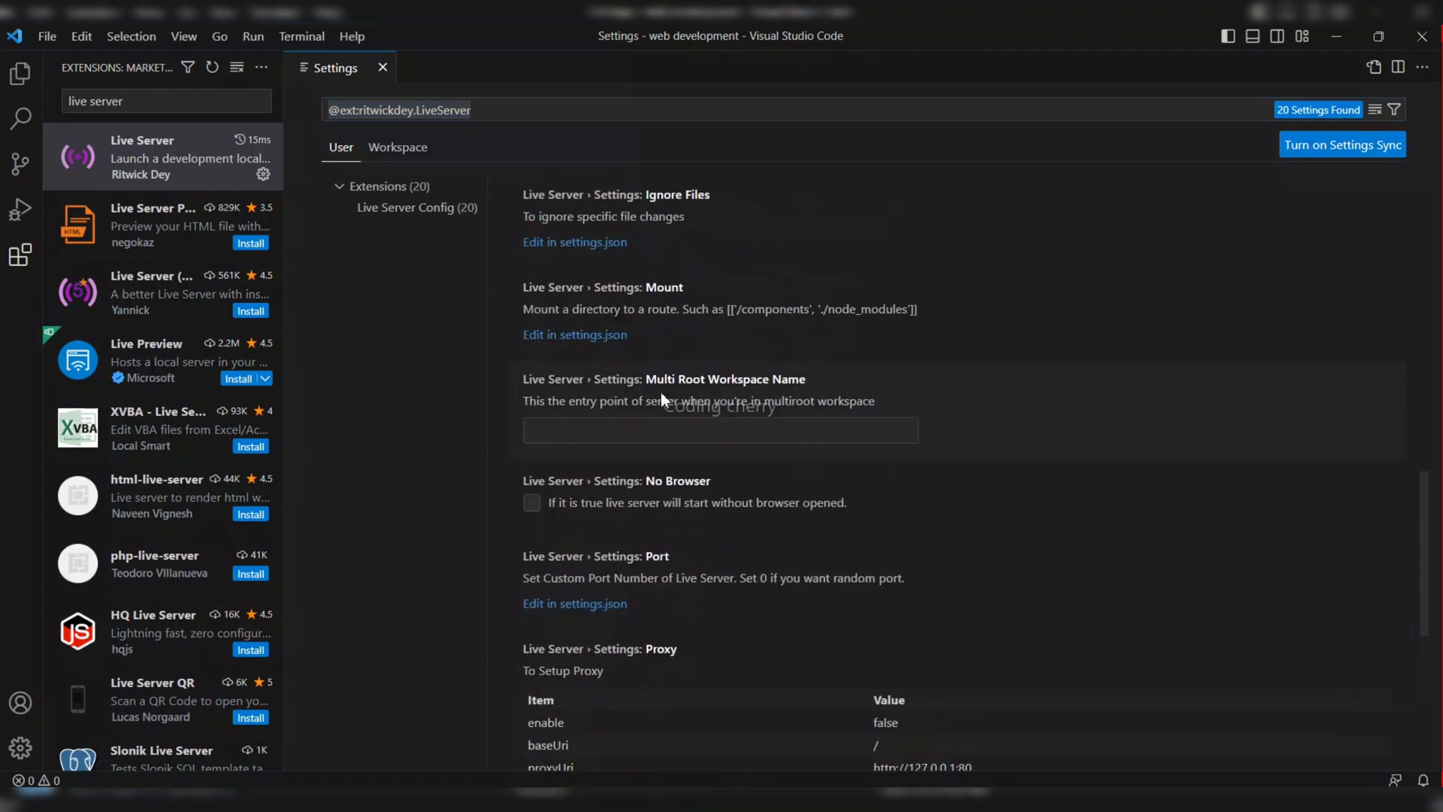
pyautogui.scroll(-3)
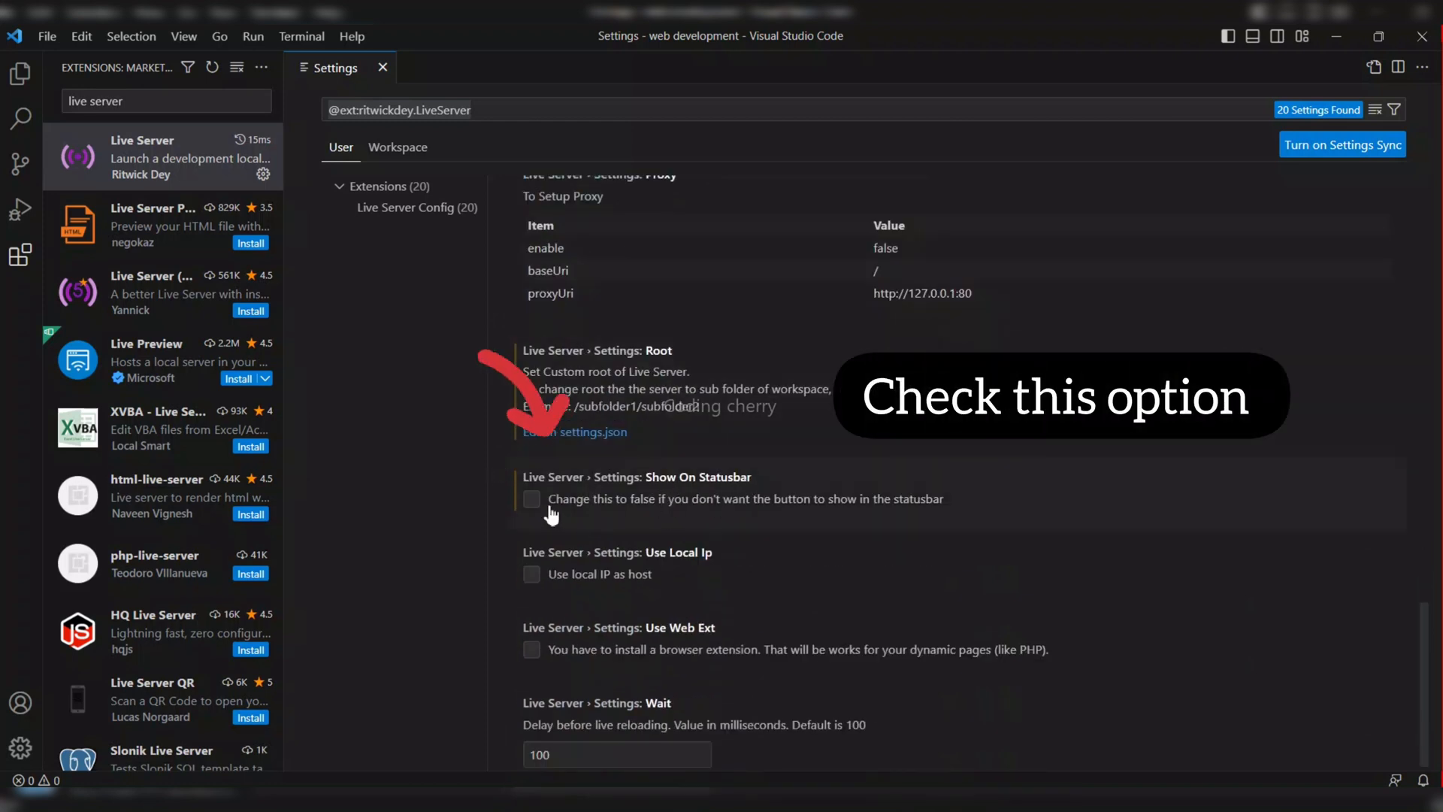
pyautogui.click(531, 499)
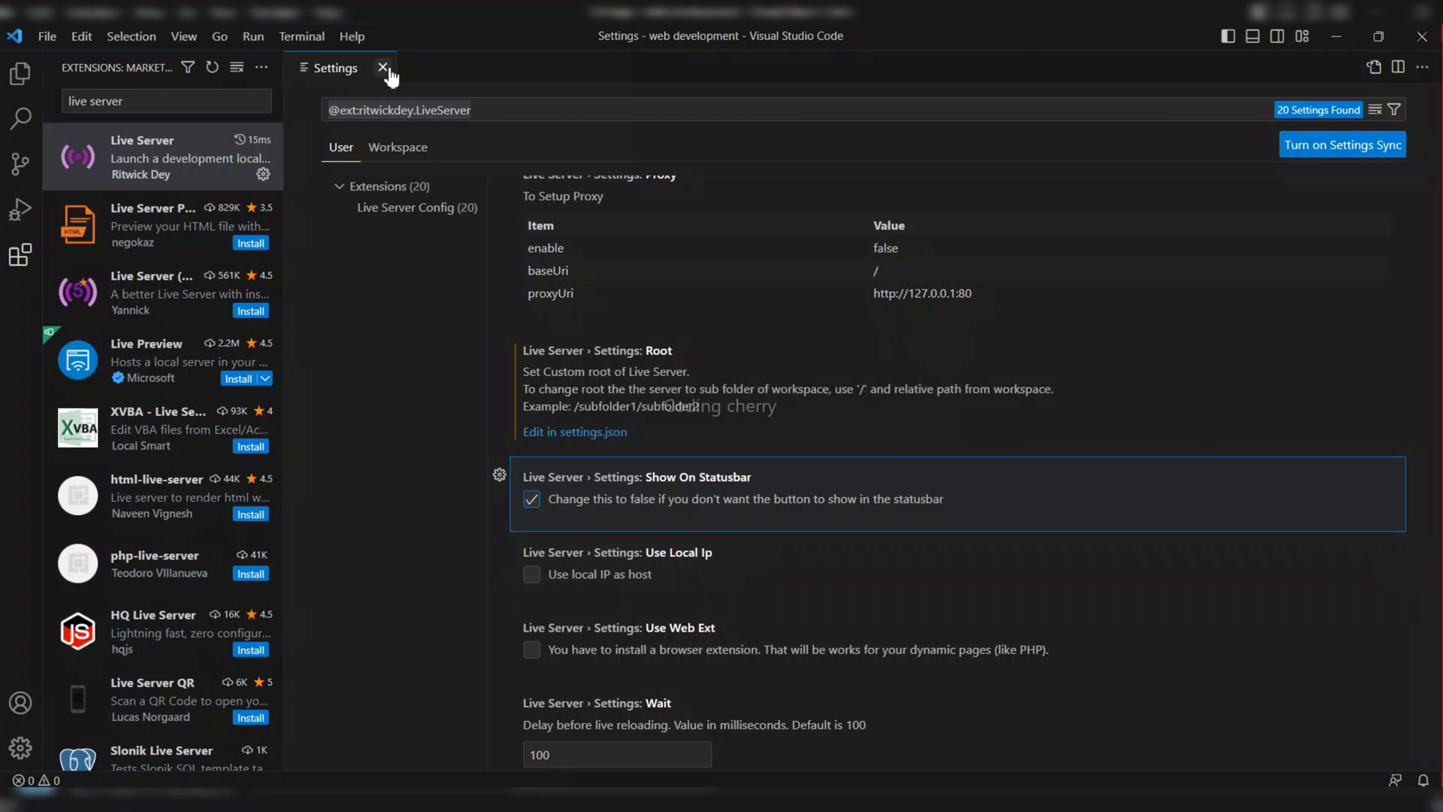
# - Close the Settings tab and relaunch Visual Studio Code from its desktop shortcut
pyautogui.click(382, 67)
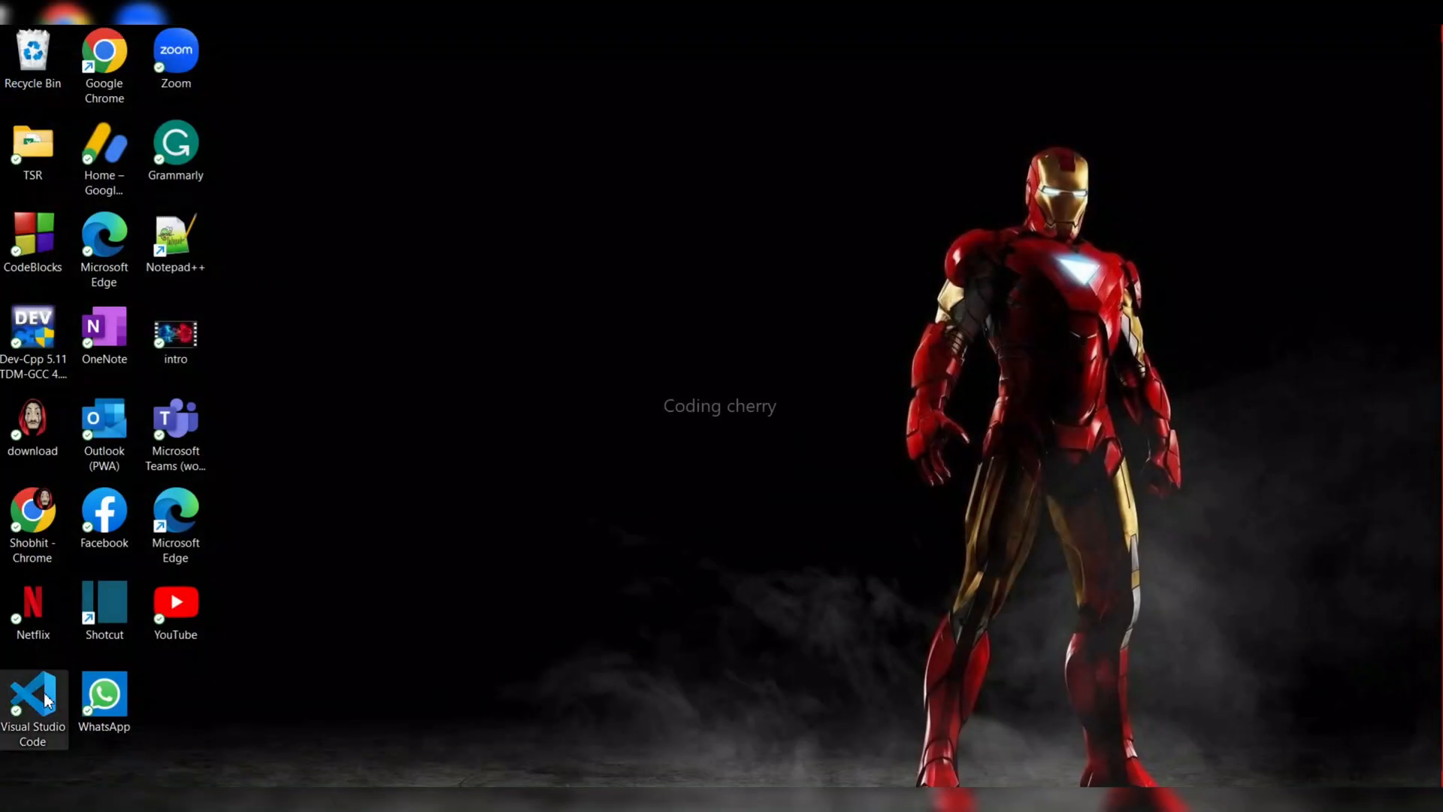
pyautogui.doubleClick(33, 700)
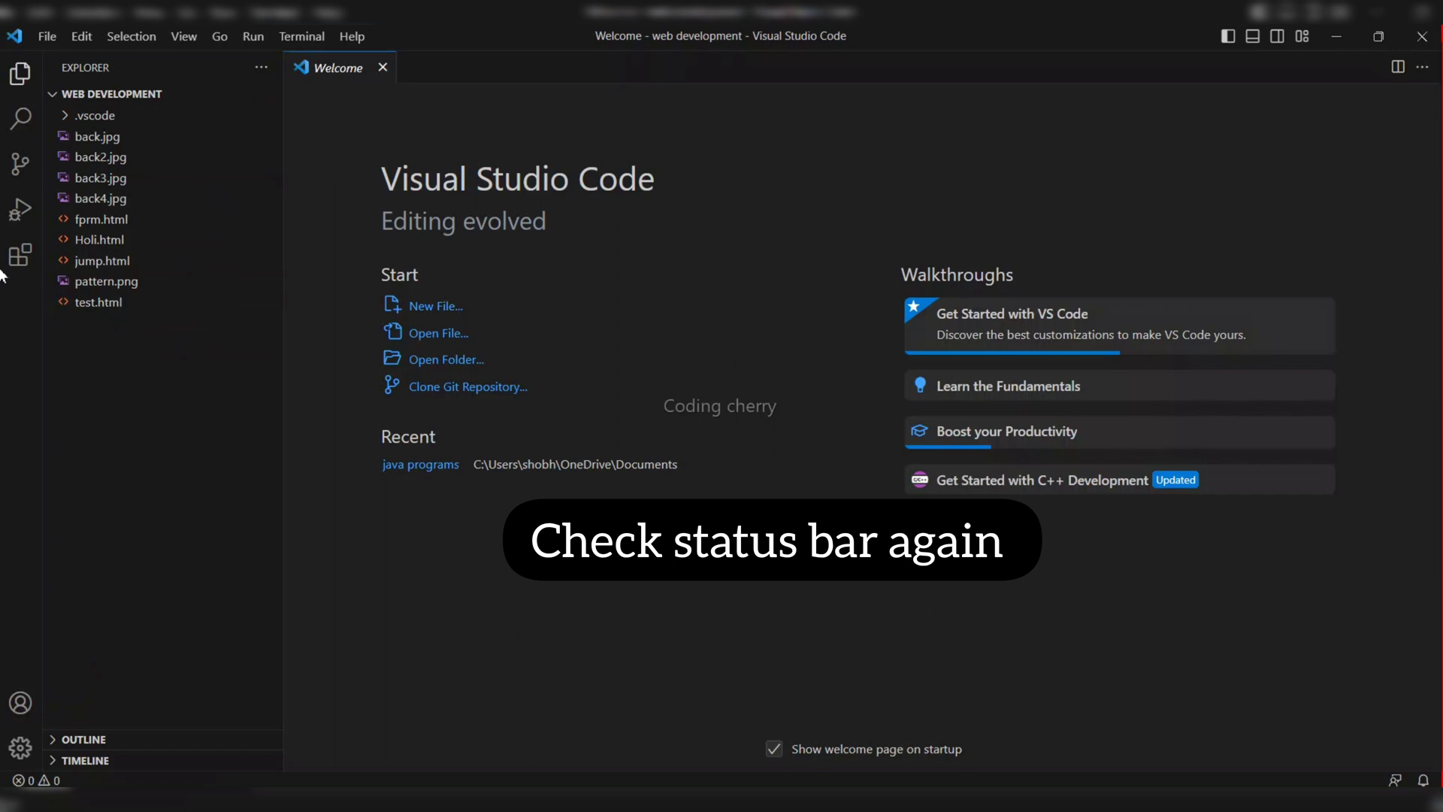
# - Check Live Server (Extension) in the status bar menu, then show the Explorer files
pyautogui.click(20, 255)
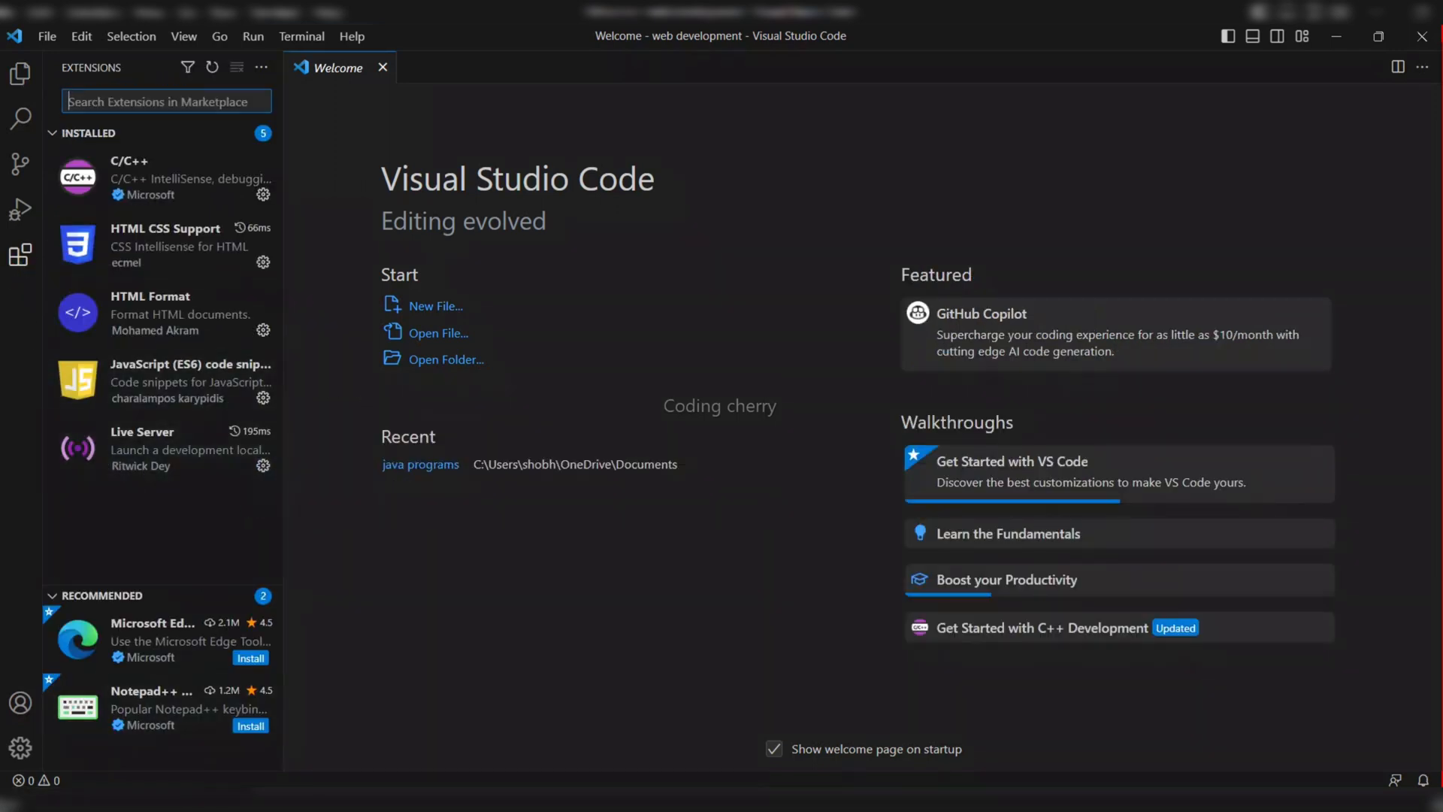
pyautogui.rightClick(37, 779)
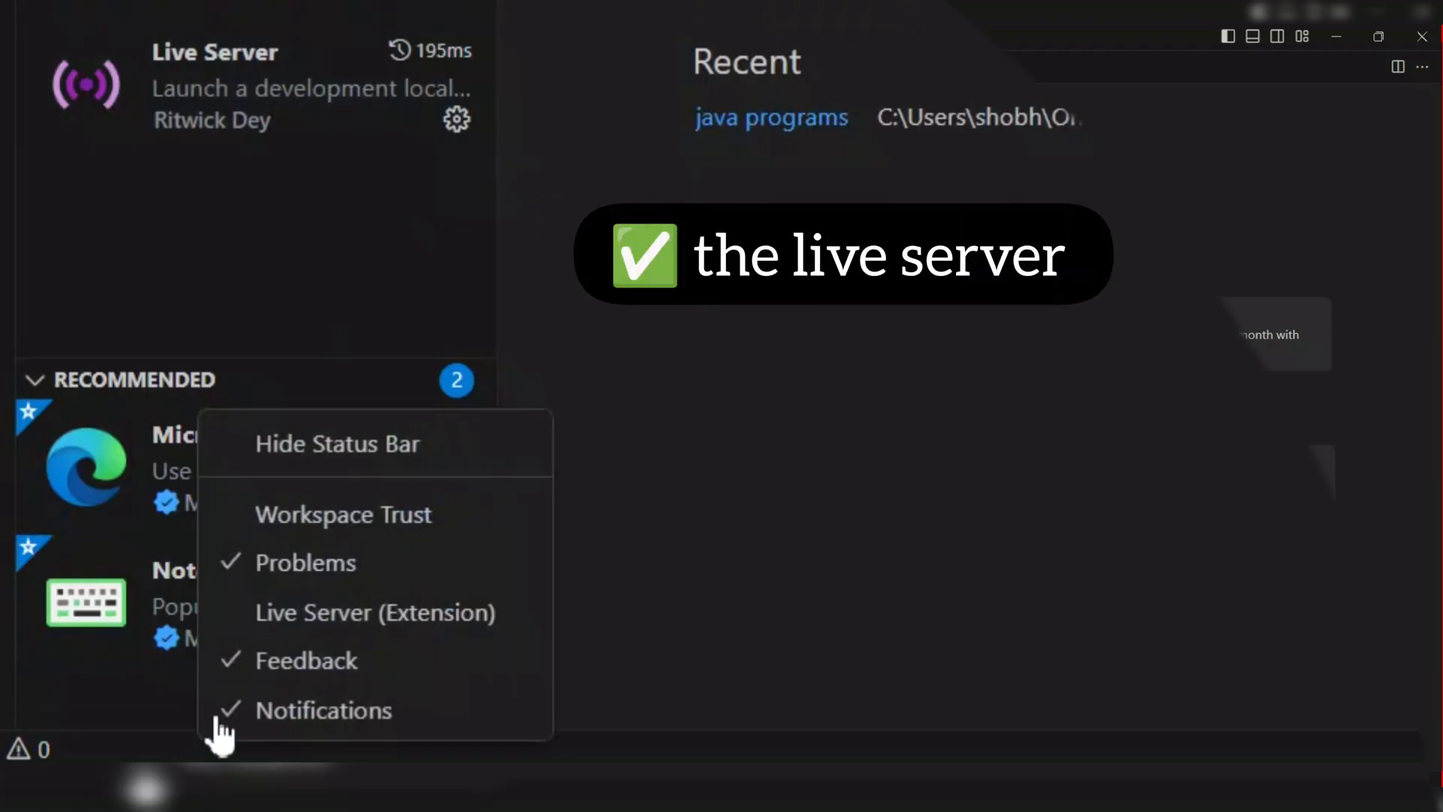
pyautogui.moveTo(267, 612)
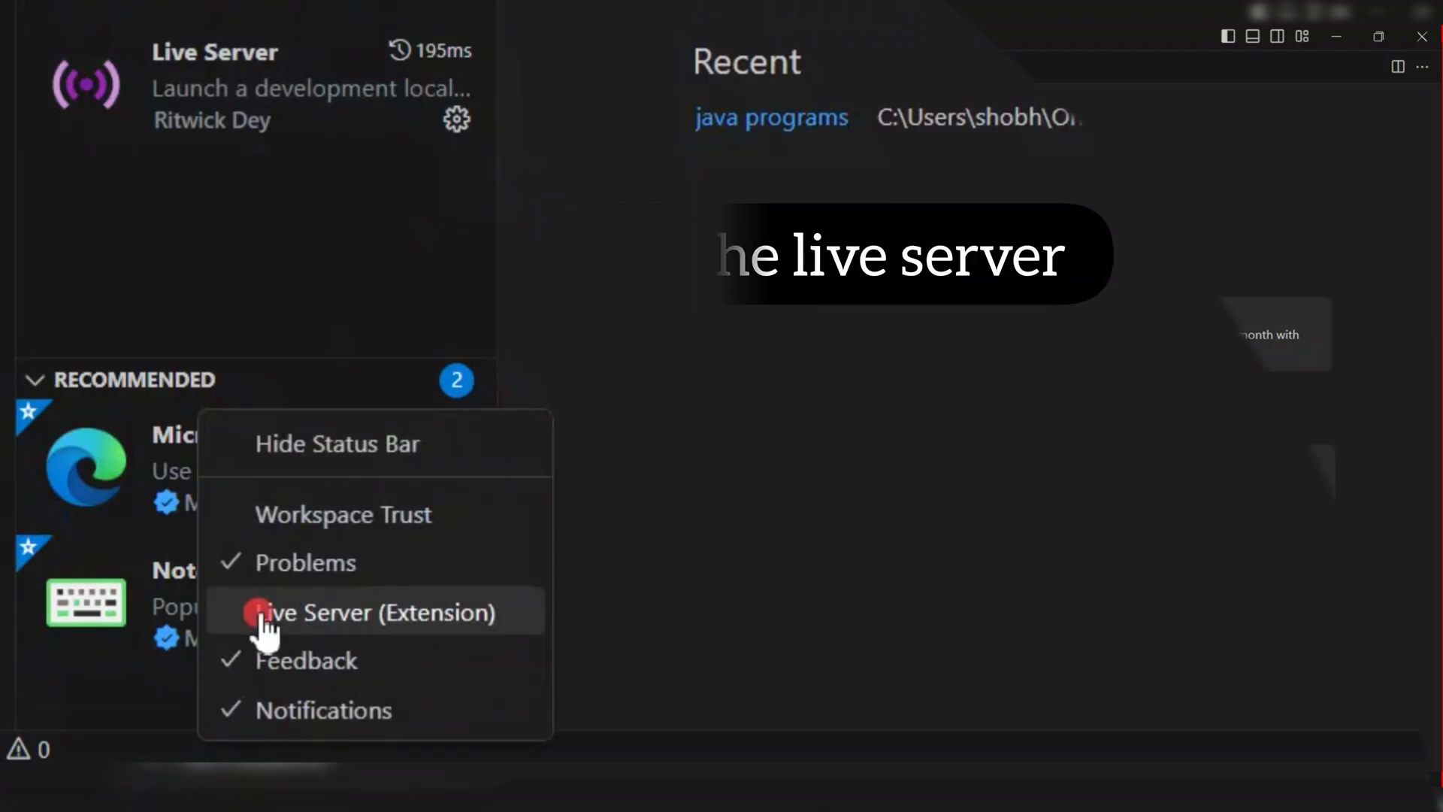
pyautogui.click(341, 611)
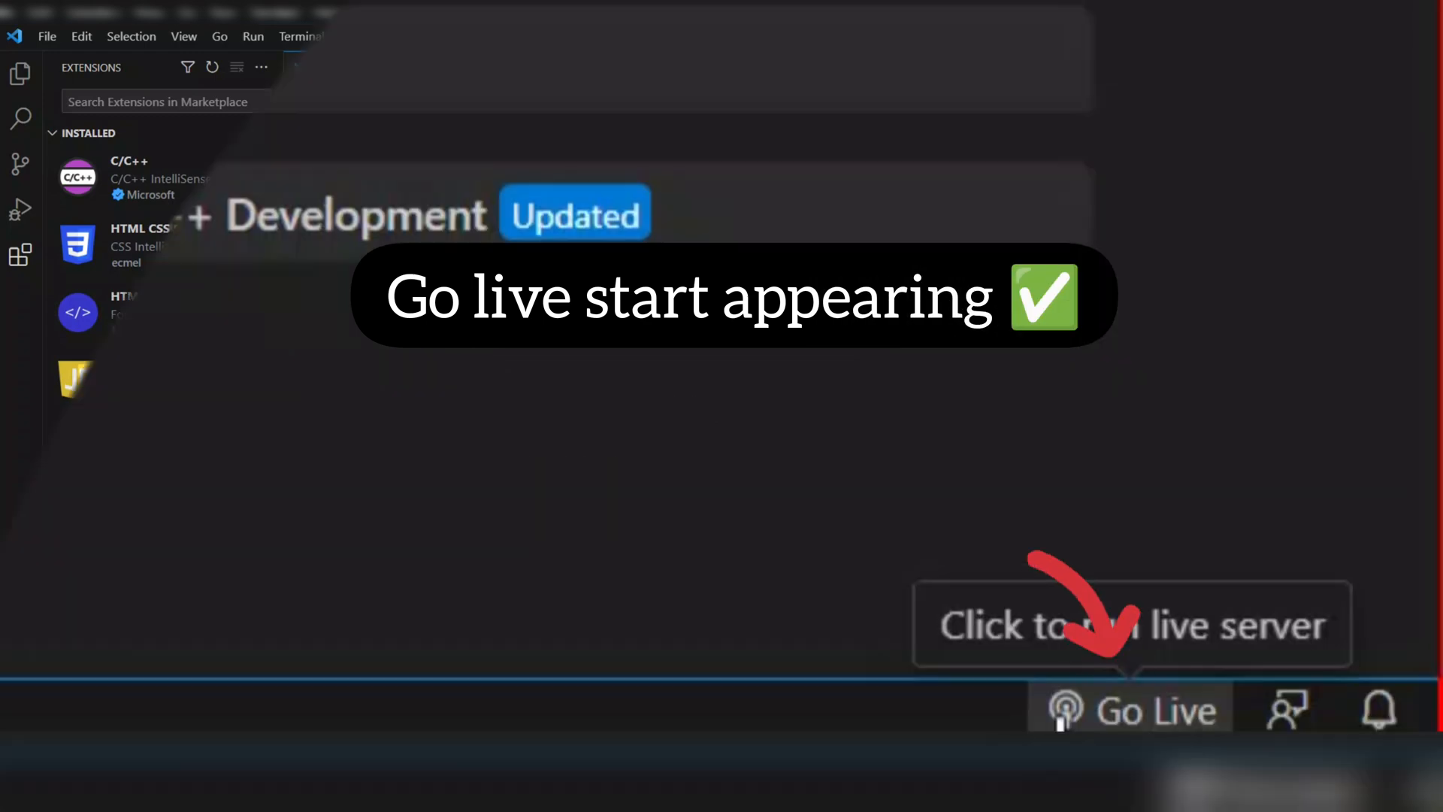
pyautogui.click(20, 73)
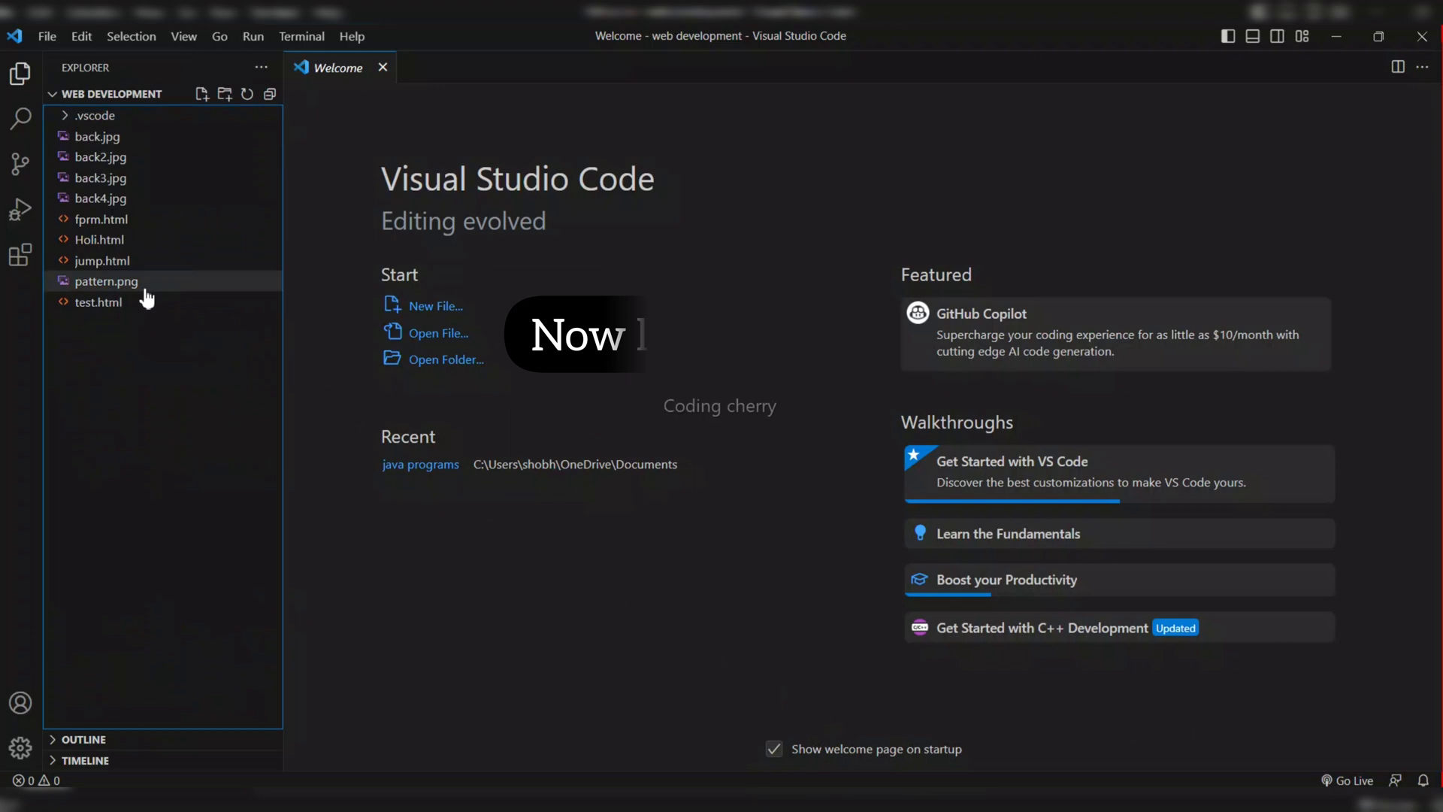
pyautogui.moveTo(102, 261)
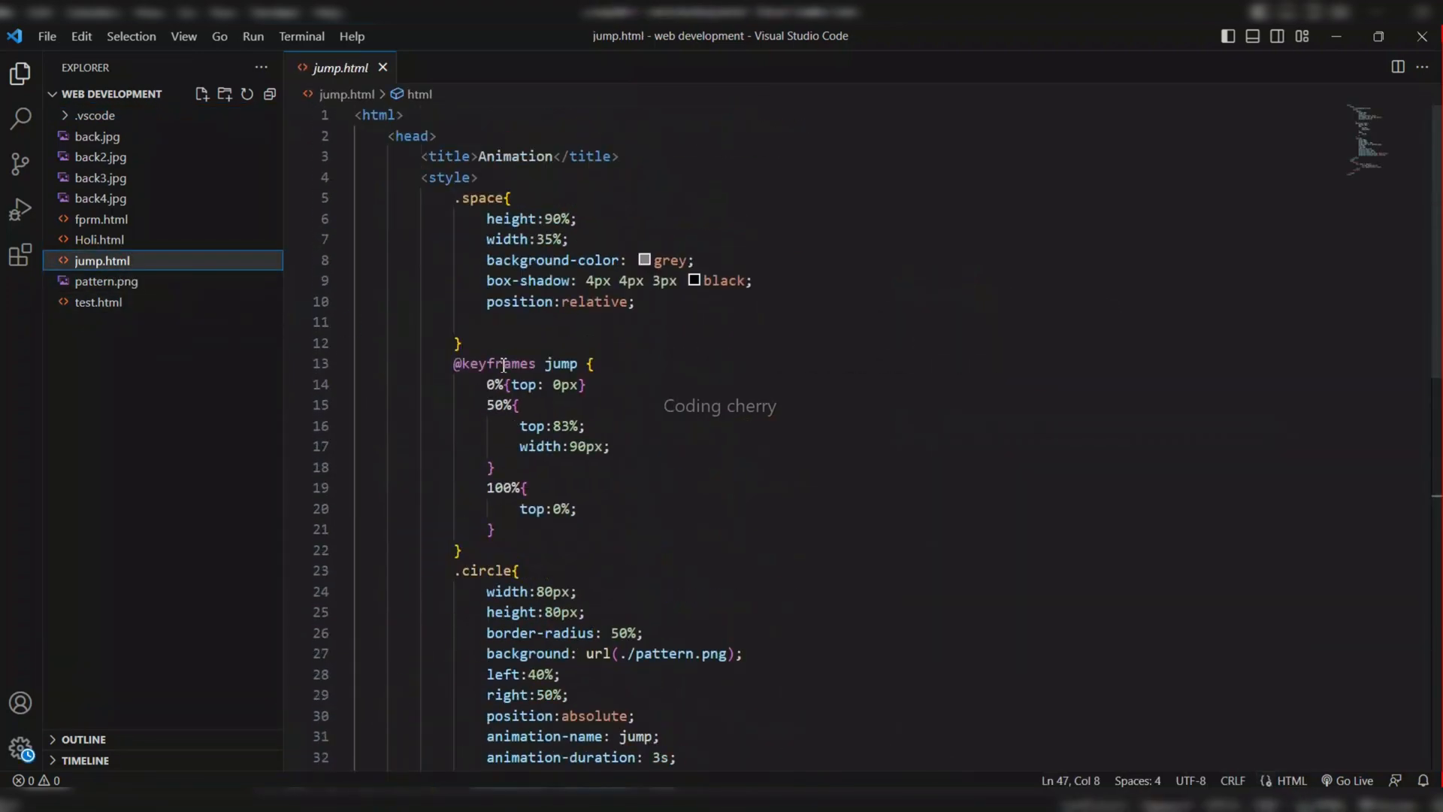
# - Scroll through jump.html and start Live Server on port 5500 with Go Live
pyautogui.scroll(-3)
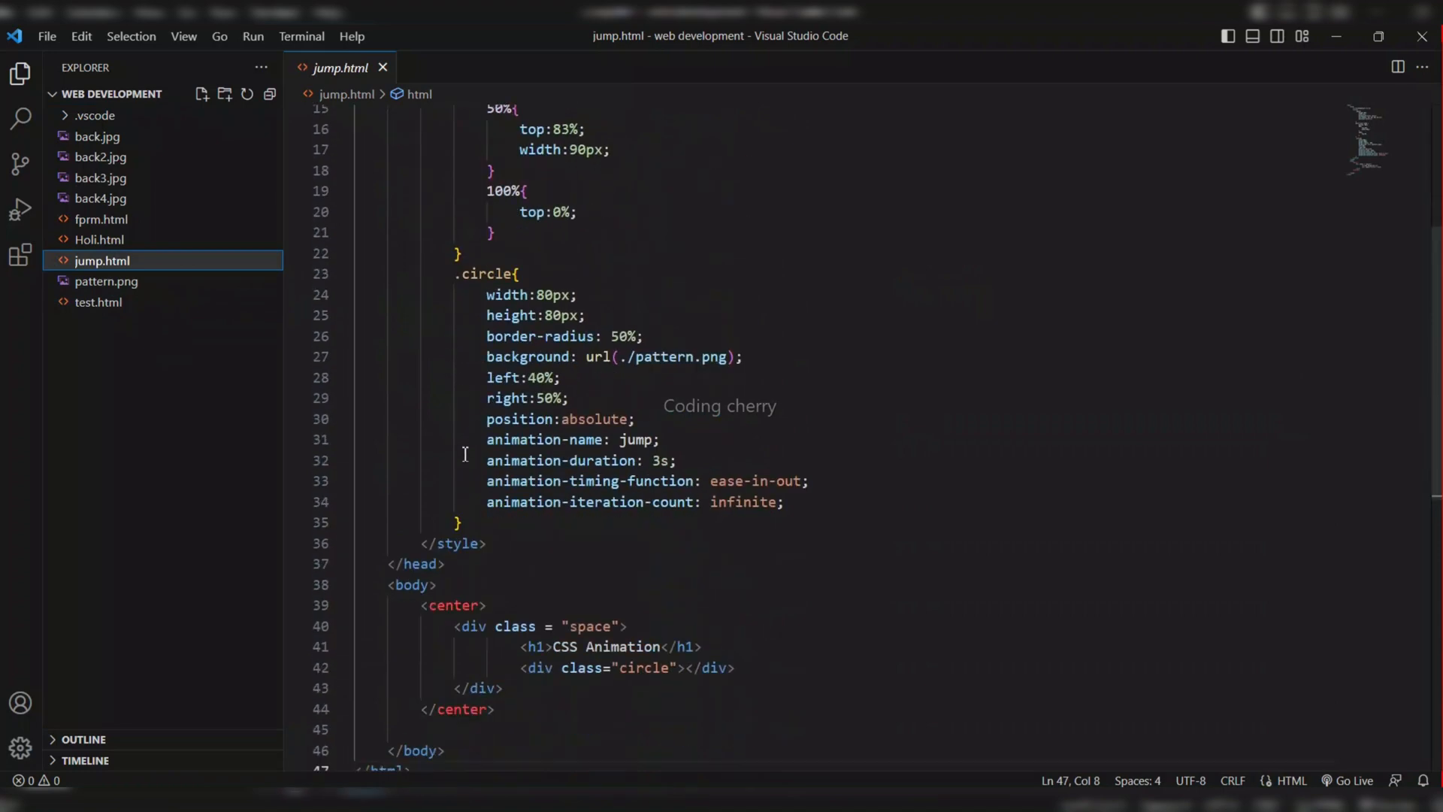
pyautogui.scroll(-3)
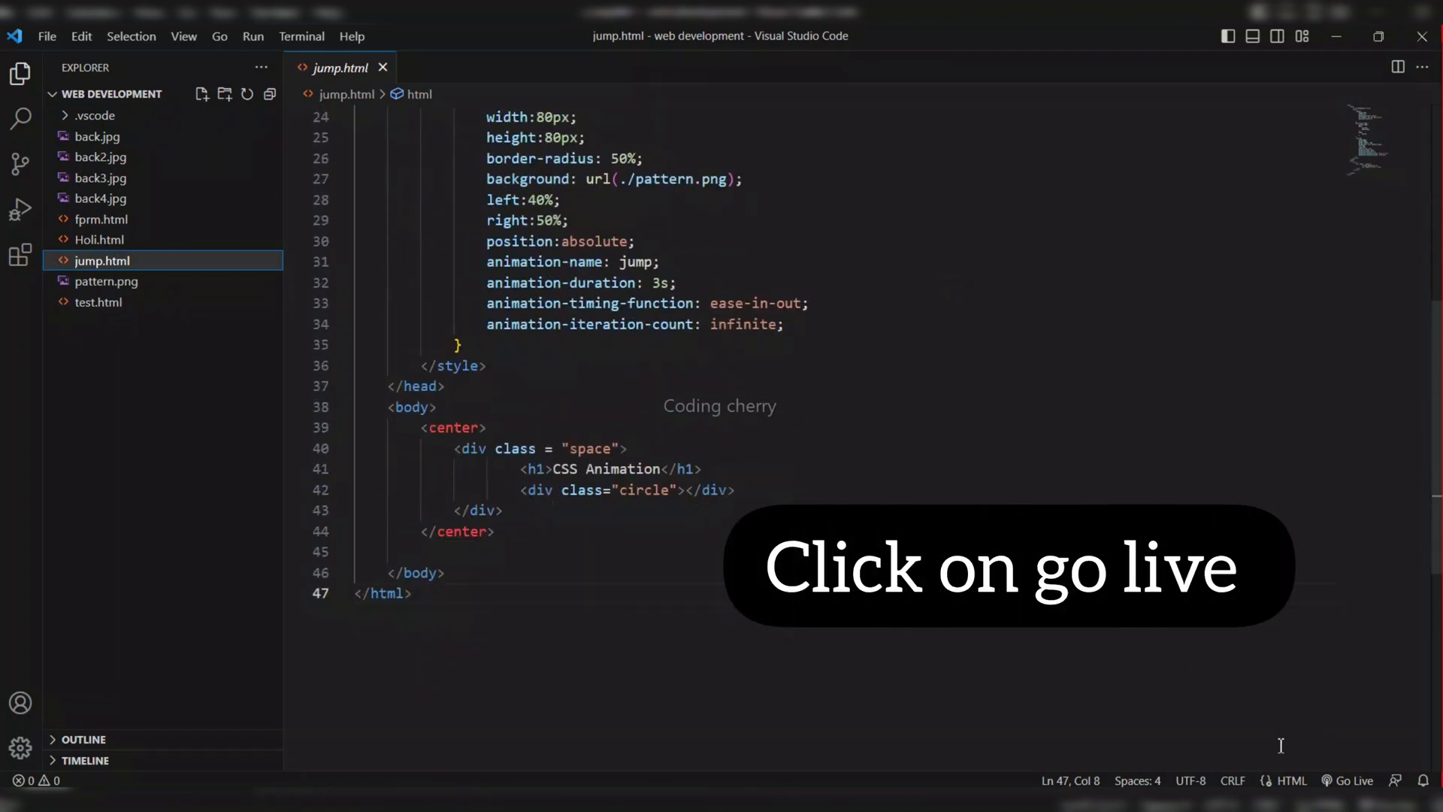
pyautogui.click(1353, 779)
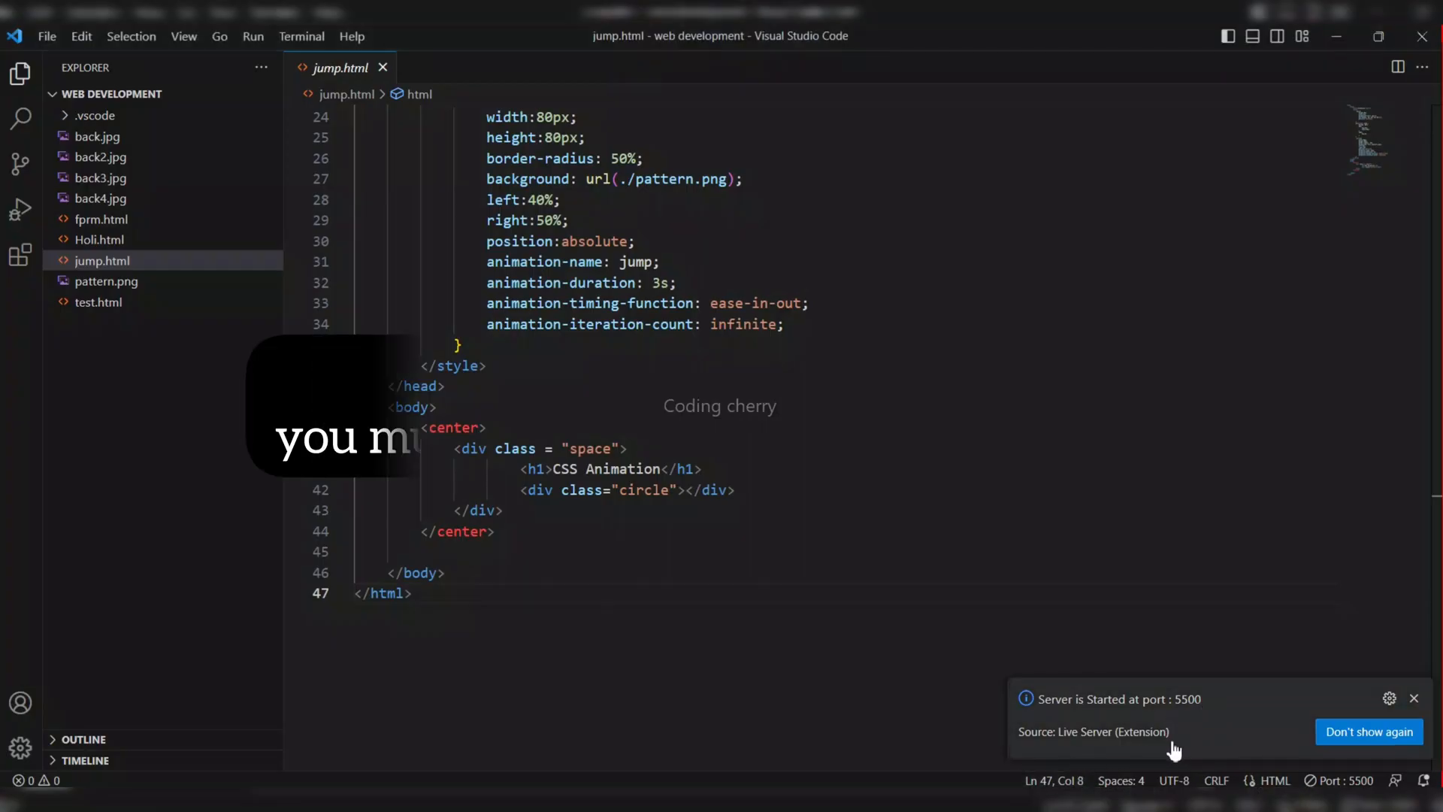
pyautogui.scroll(3)
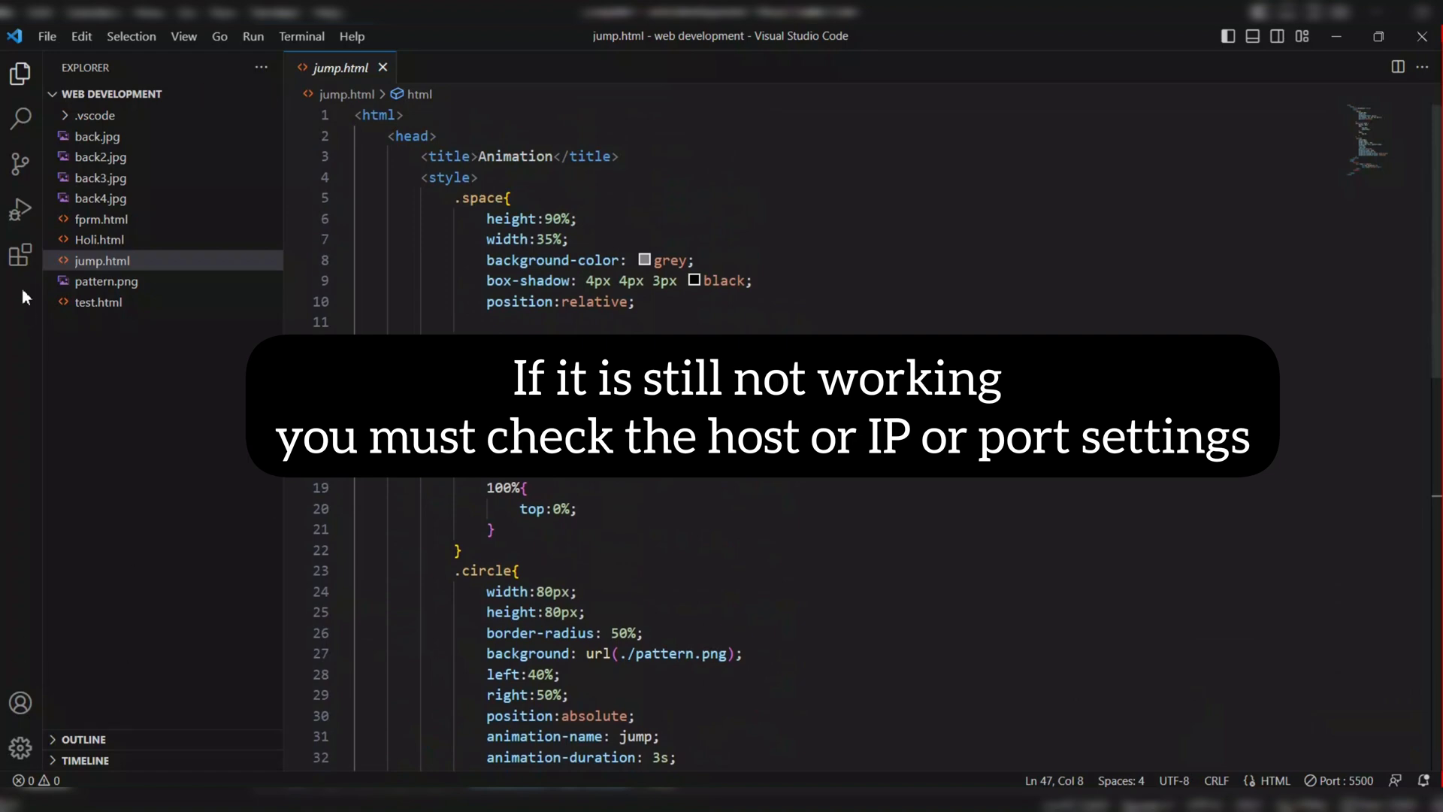
# - Open Live Server's Extension Settings and scroll through host, Use Local Ip and Port
pyautogui.rightClick(143, 447)
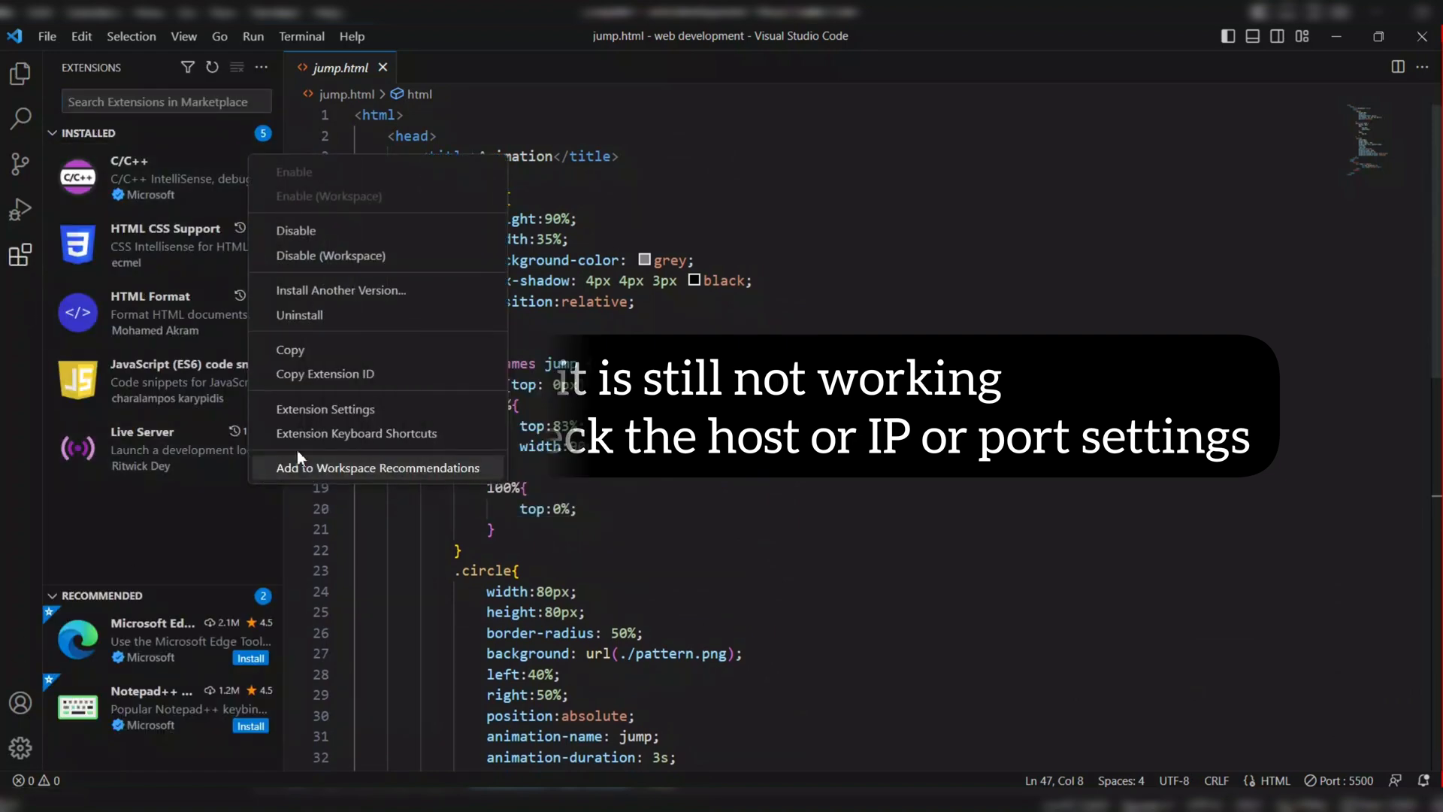
pyautogui.click(324, 408)
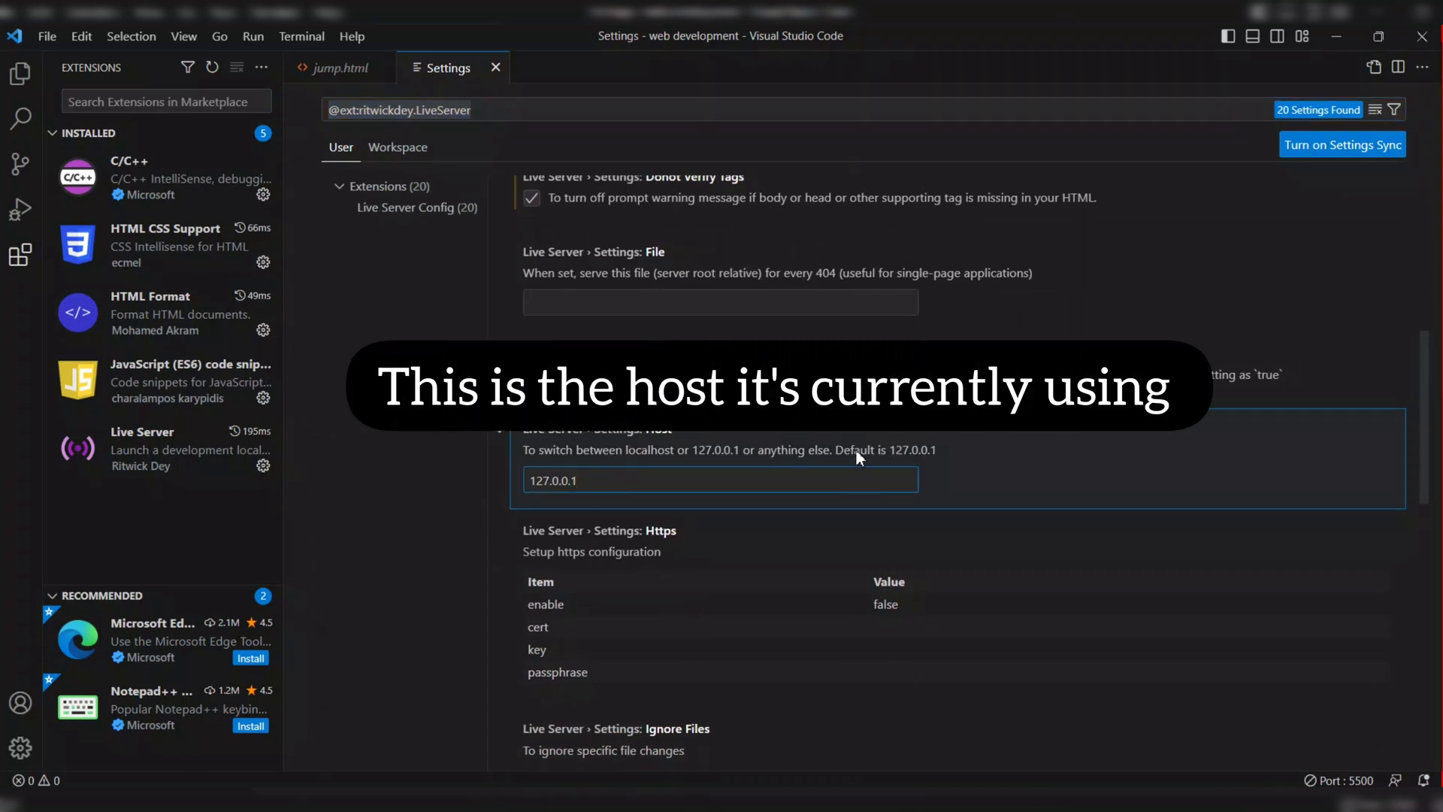
pyautogui.scroll(-3)
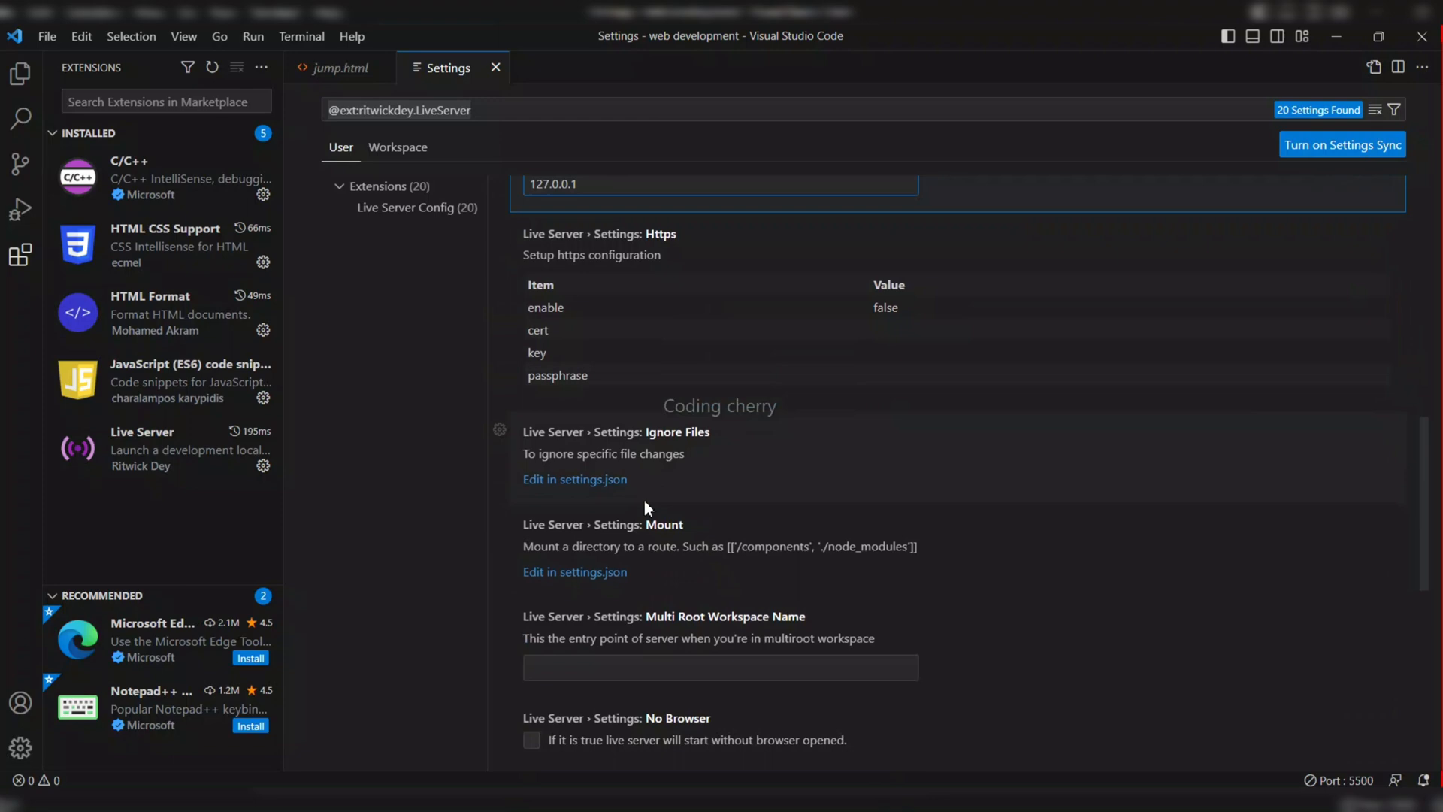
pyautogui.scroll(-3)
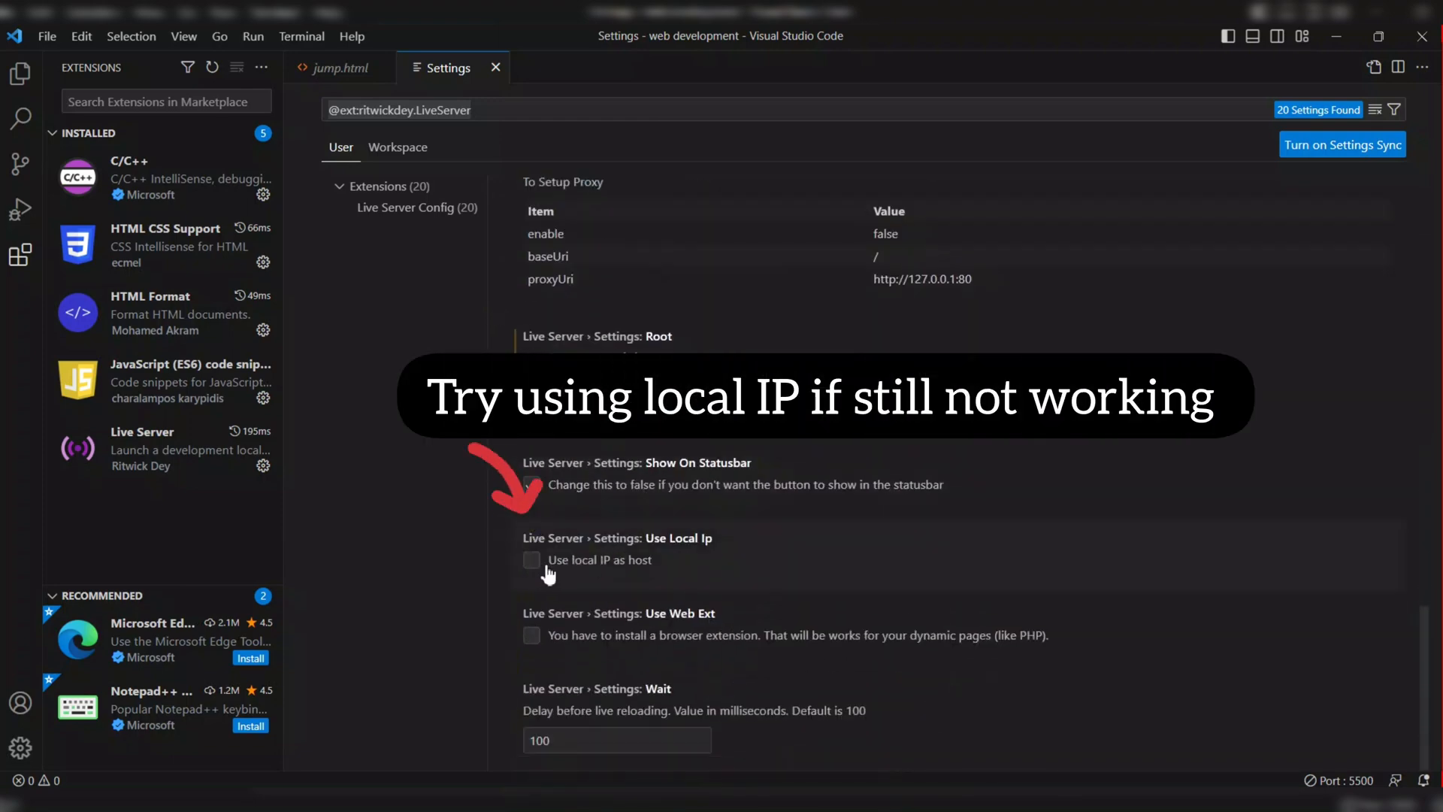
pyautogui.click(531, 484)
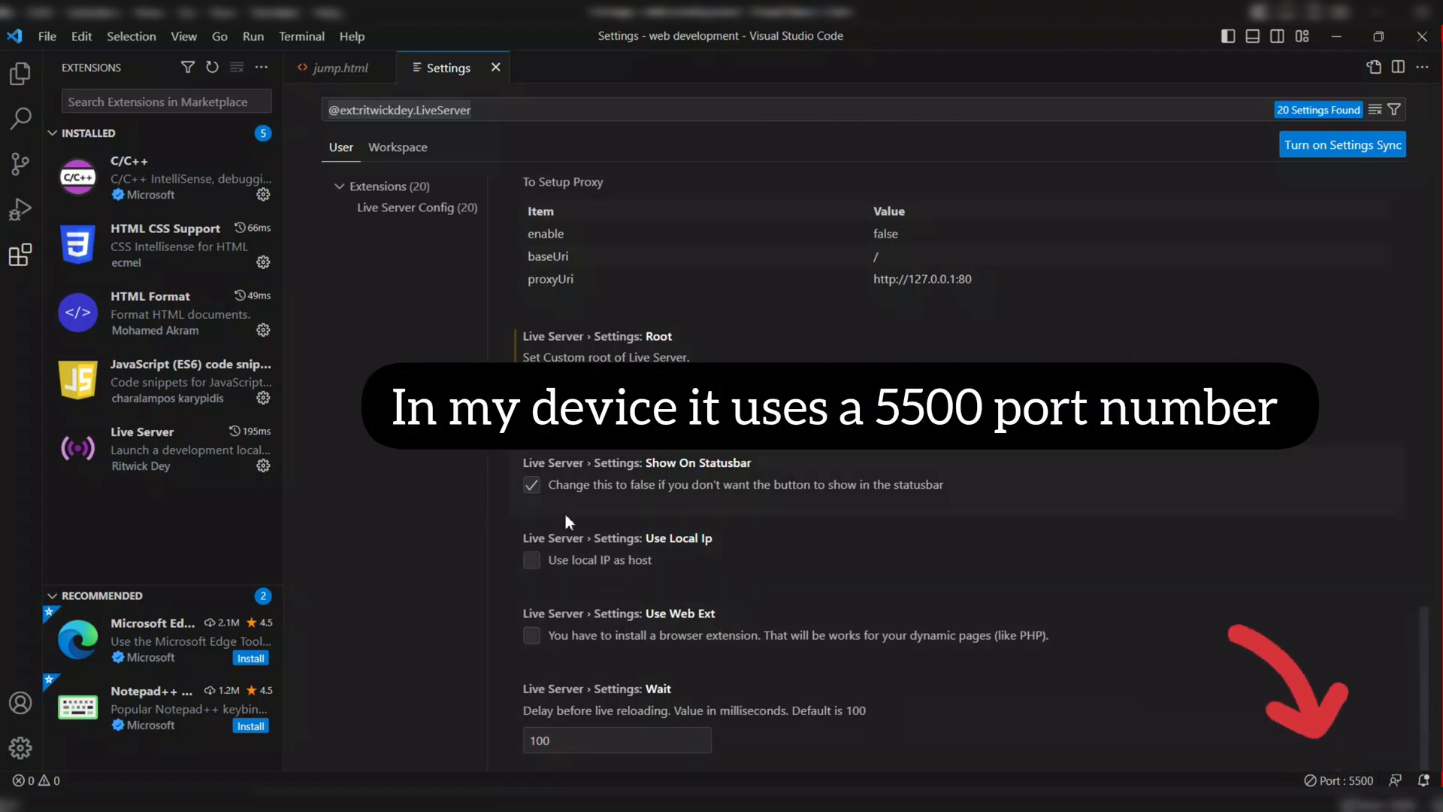
pyautogui.scroll(3)
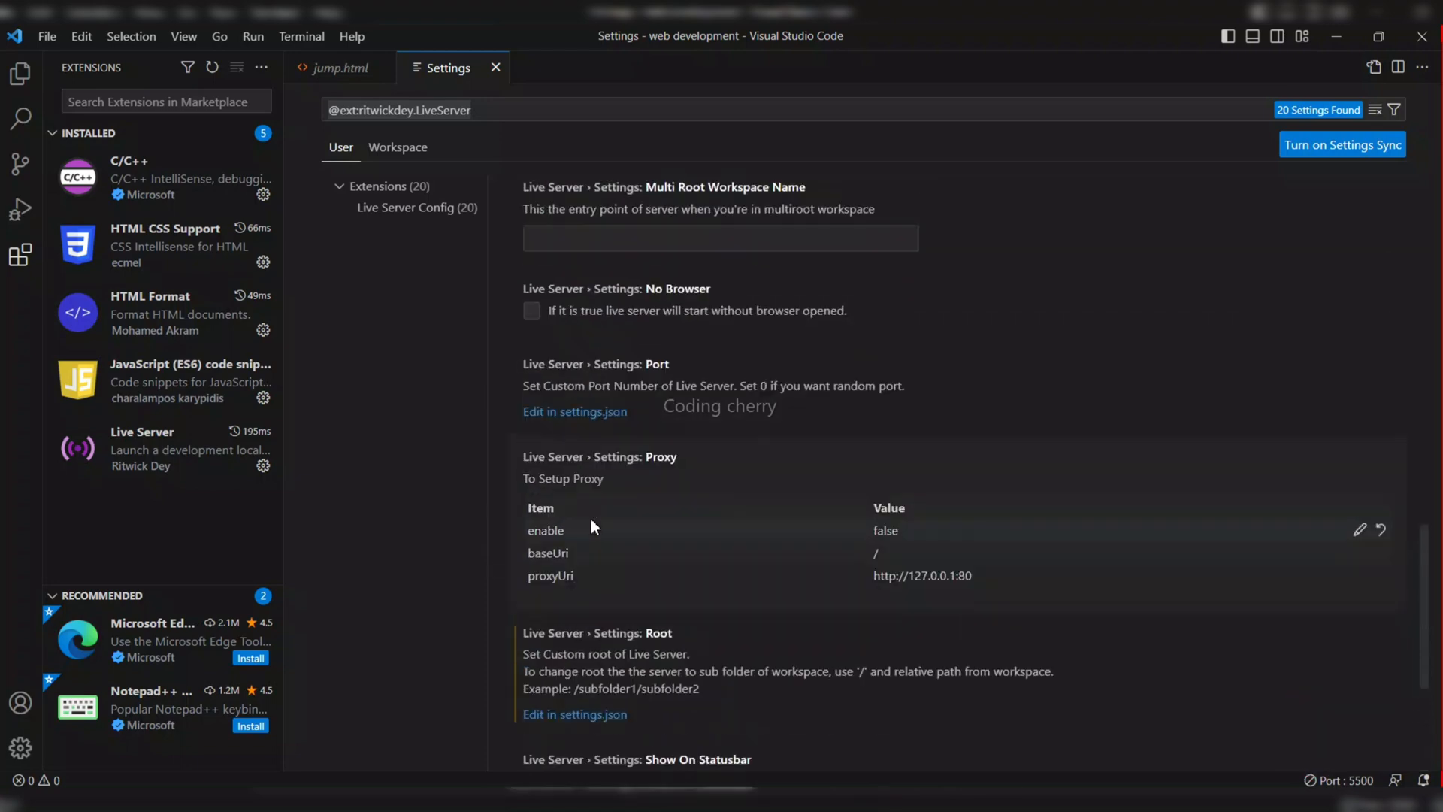
pyautogui.scroll(3)
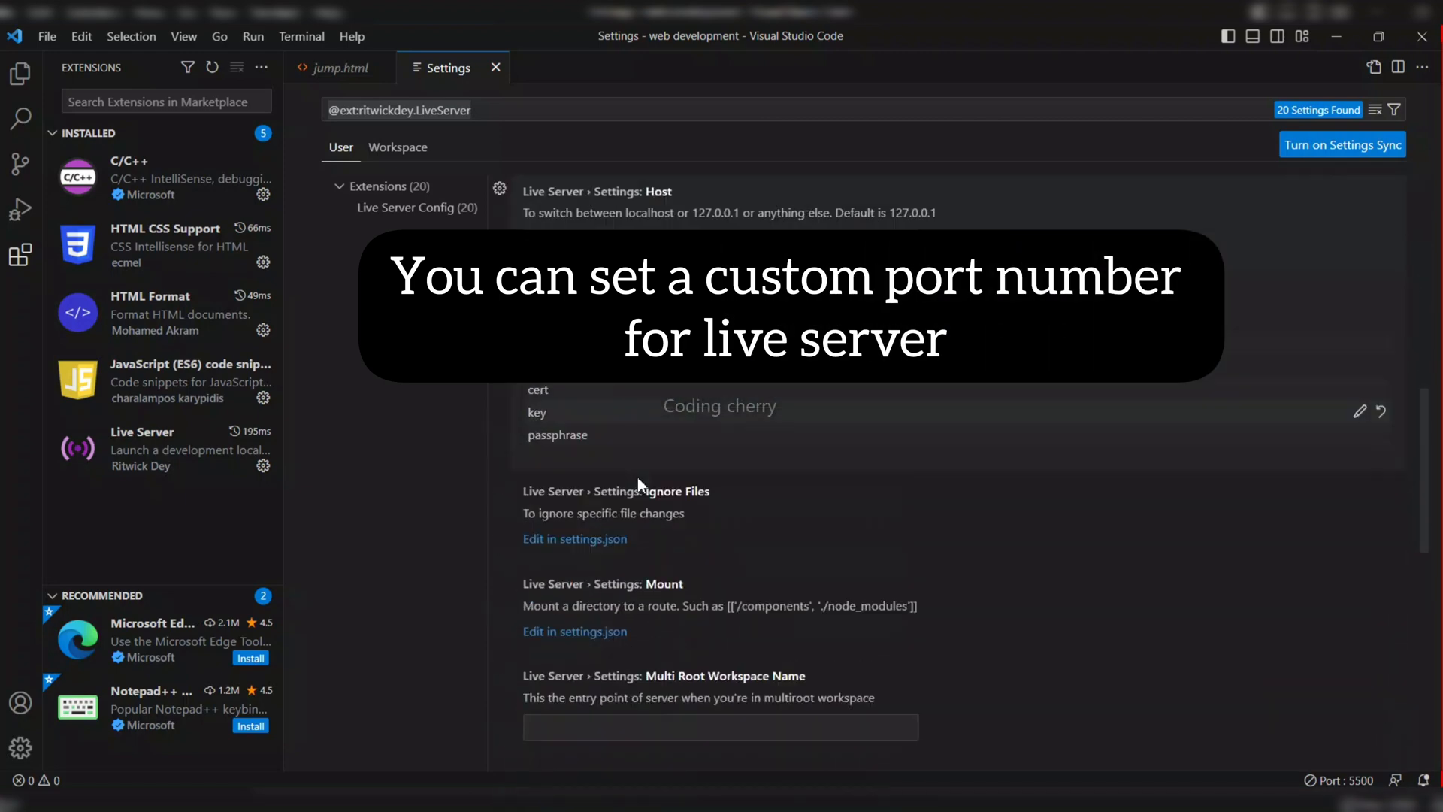
pyautogui.scroll(-3)
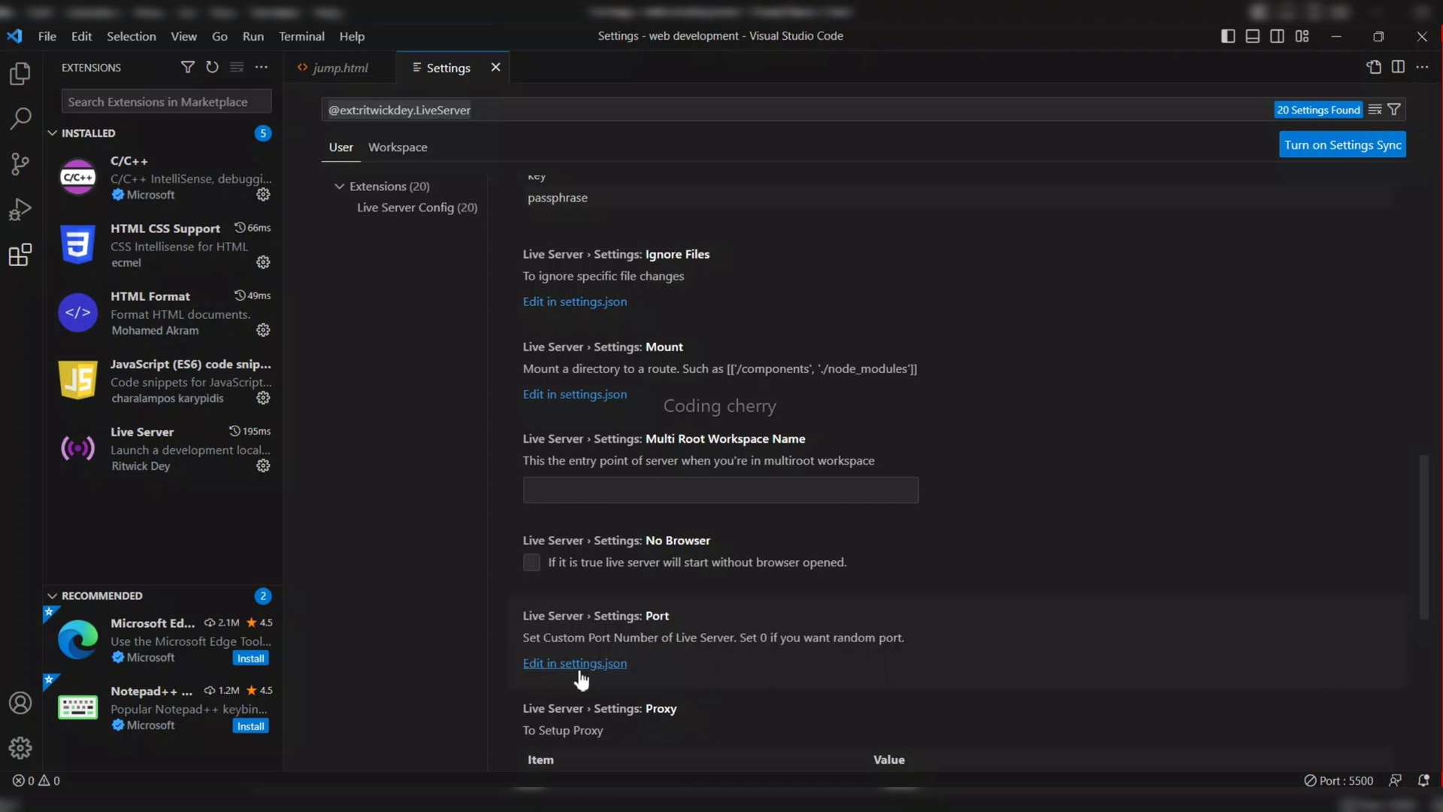
# - Add "liveServer.settings.port": 0 to settings.json from the Port setting's link
pyautogui.click(574, 663)
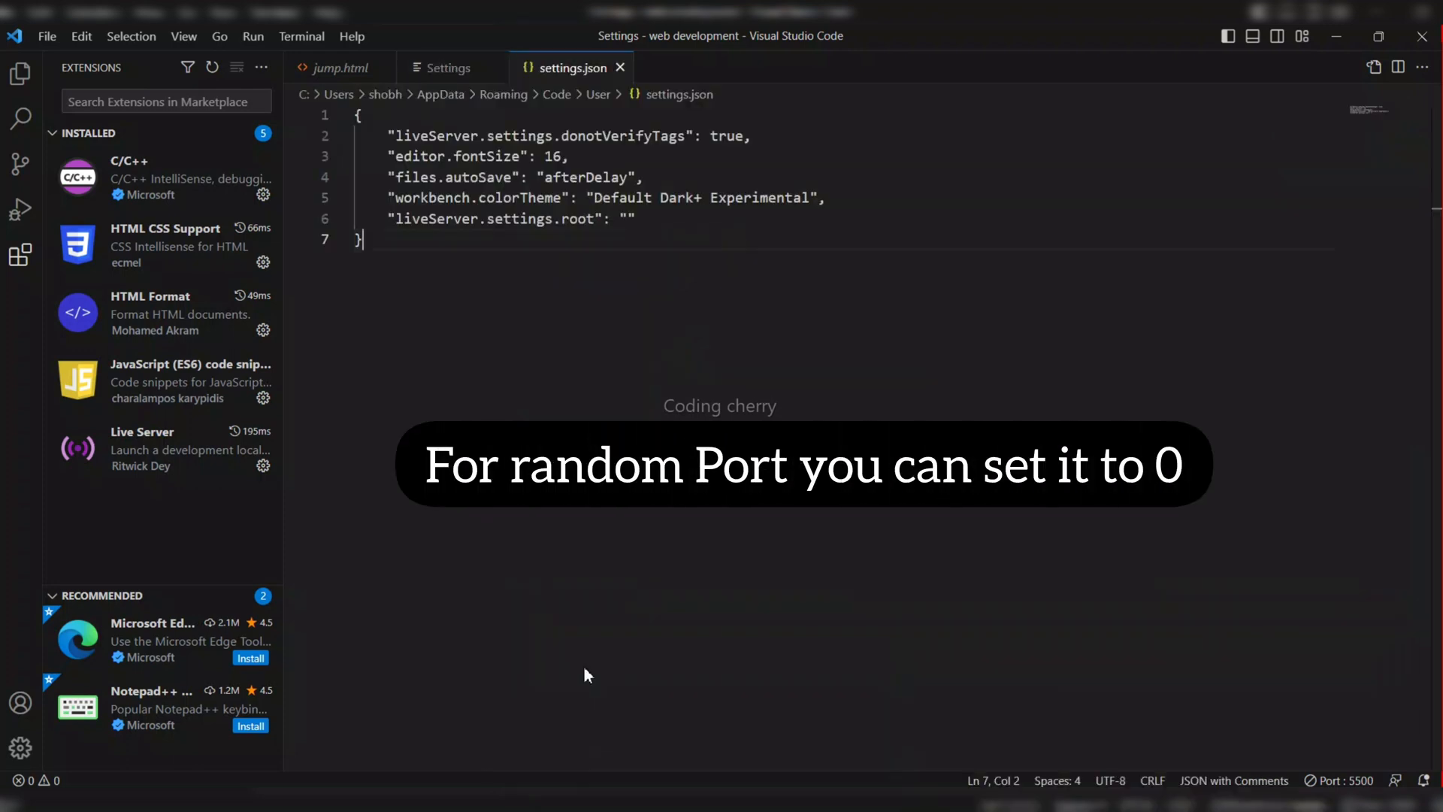
pyautogui.write('"liveServer.settings.port": 0')
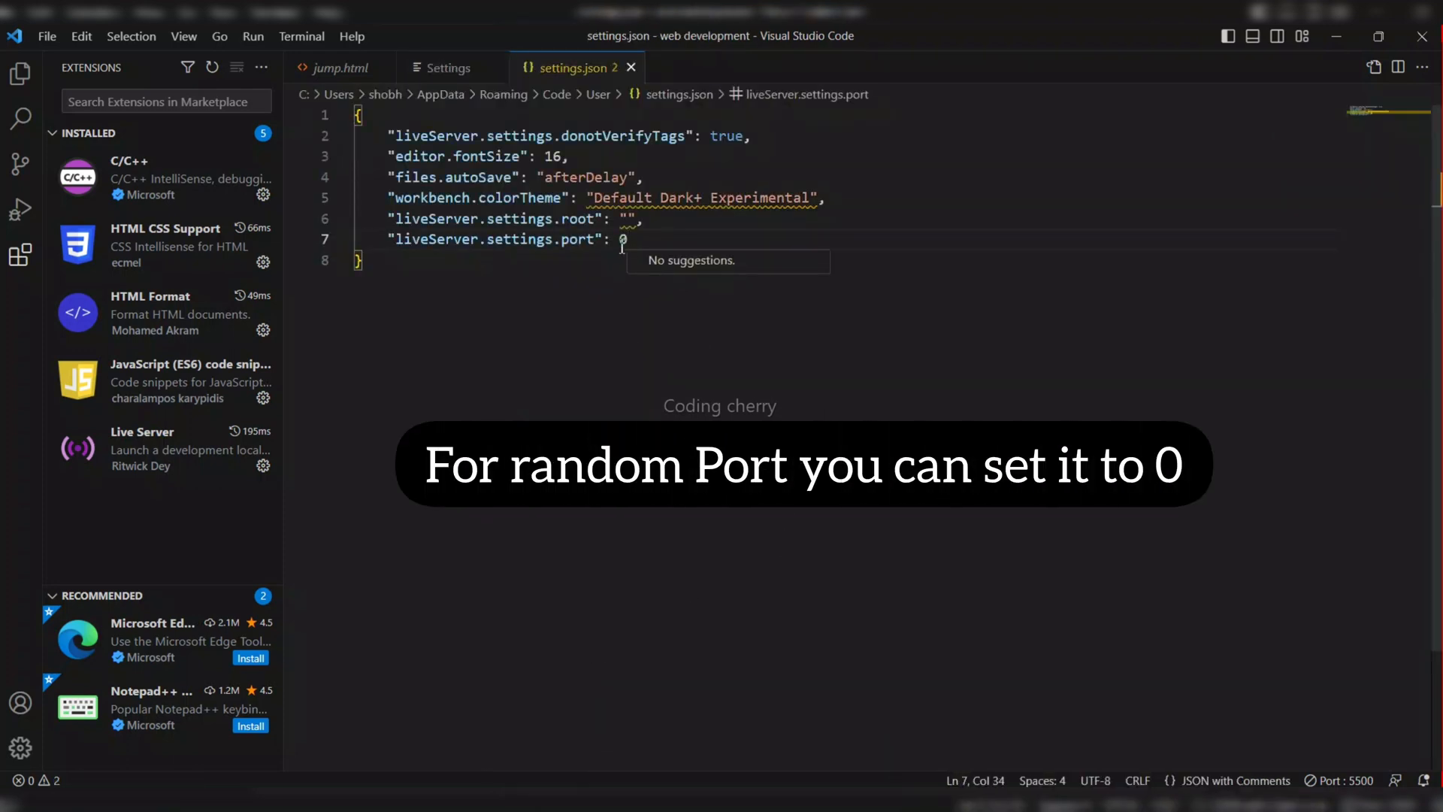